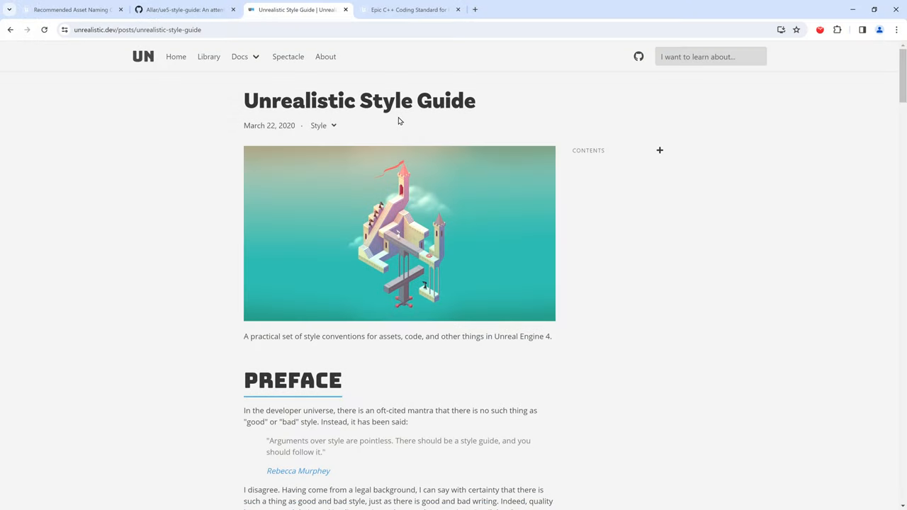
# Switch from the Chrome style guide article to the Epic Games Launcher.
pyautogui.click(410, 9)
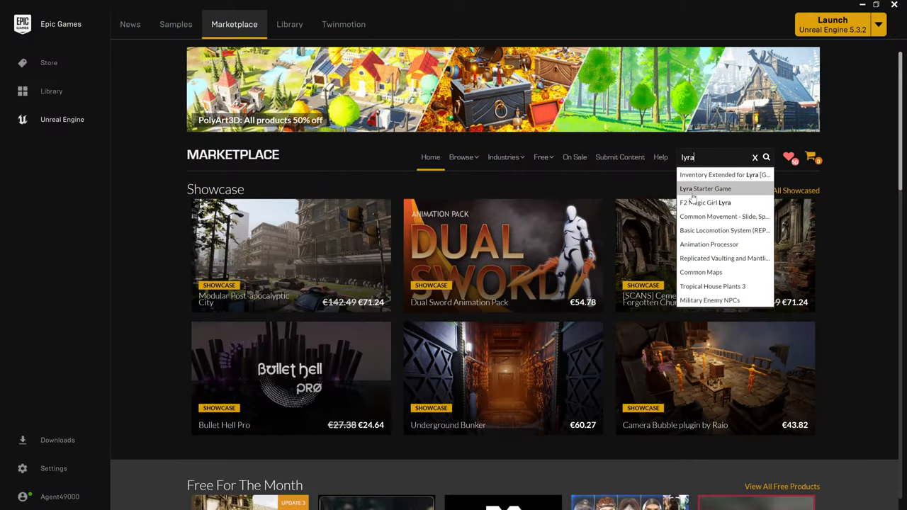
# Browse News and Library, then view and close the engine 5.3.2 installation options.
pyautogui.click(704, 189)
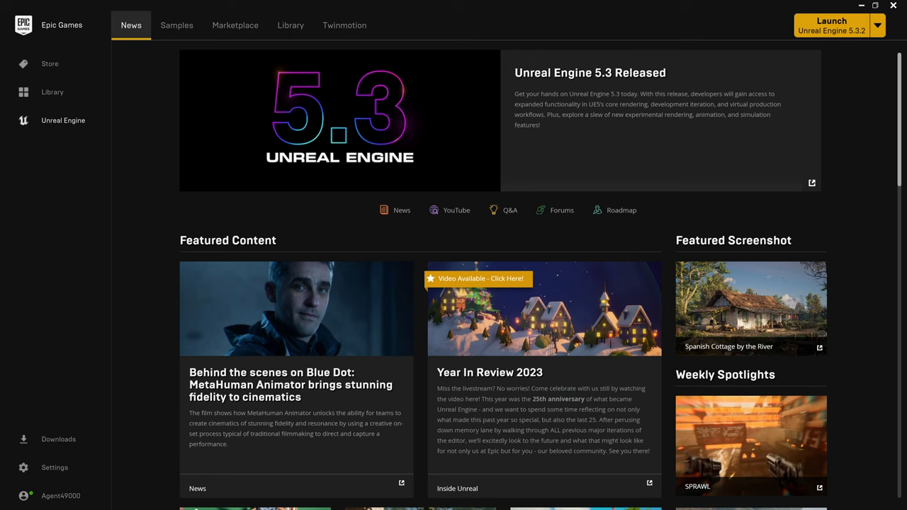
pyautogui.click(291, 25)
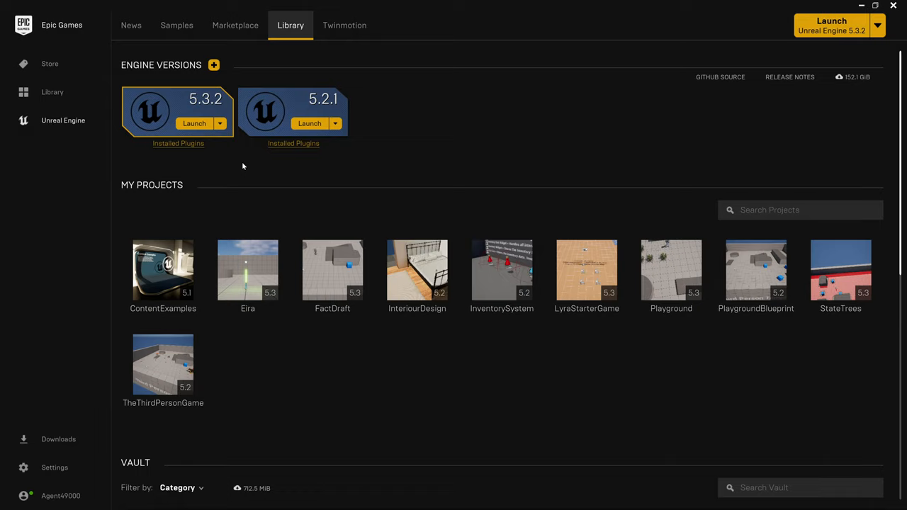
pyautogui.click(220, 124)
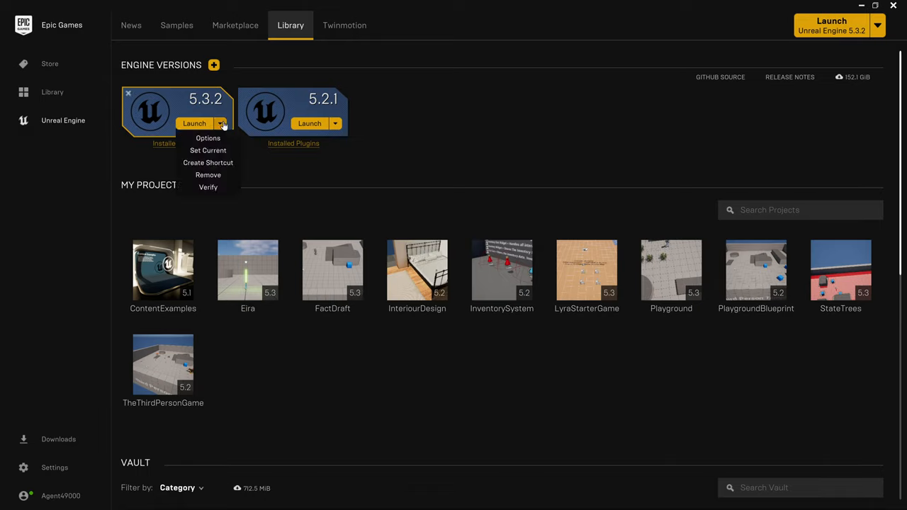
pyautogui.click(208, 138)
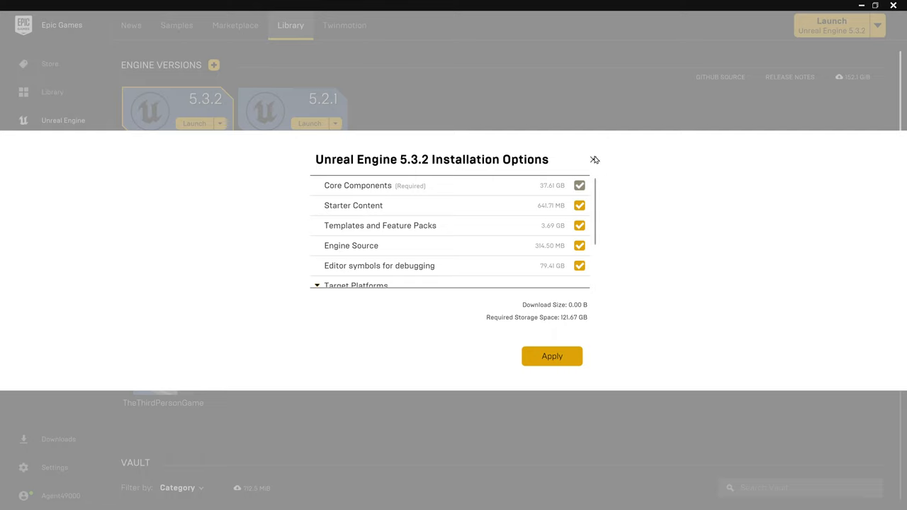
pyautogui.click(595, 159)
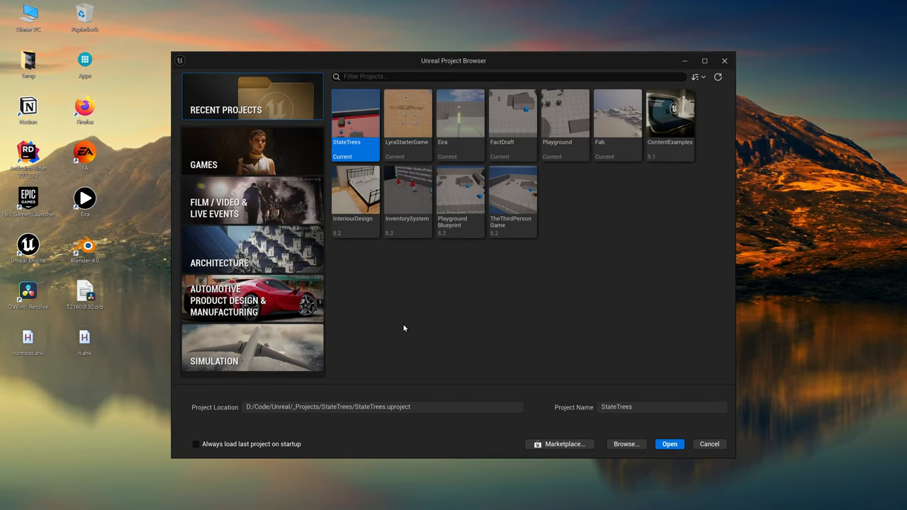
pyautogui.moveTo(275, 159)
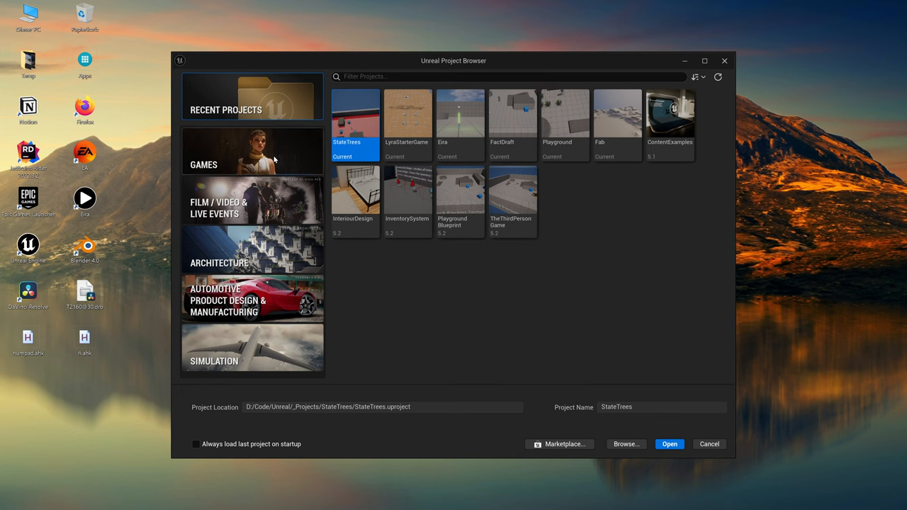
# Create a blank games project named 'Fab'.
pyautogui.click(252, 151)
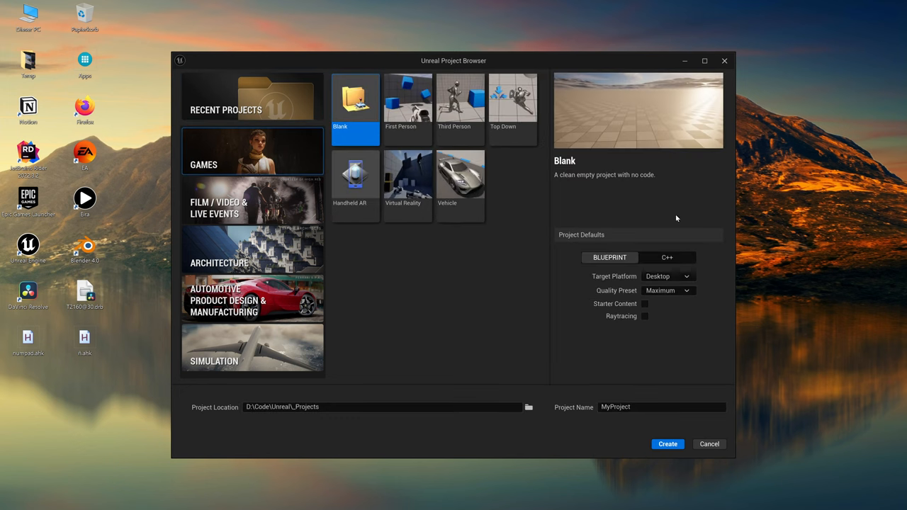
pyautogui.click(666, 258)
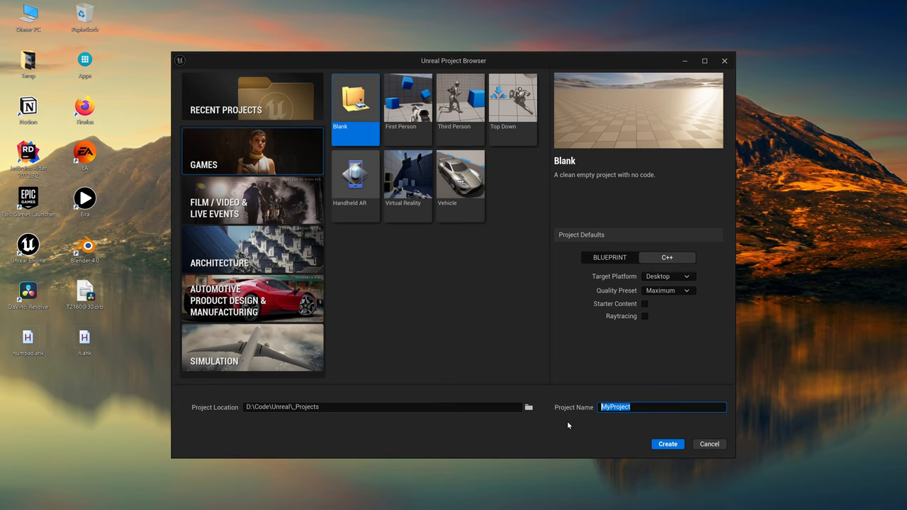
pyautogui.write('Fab')
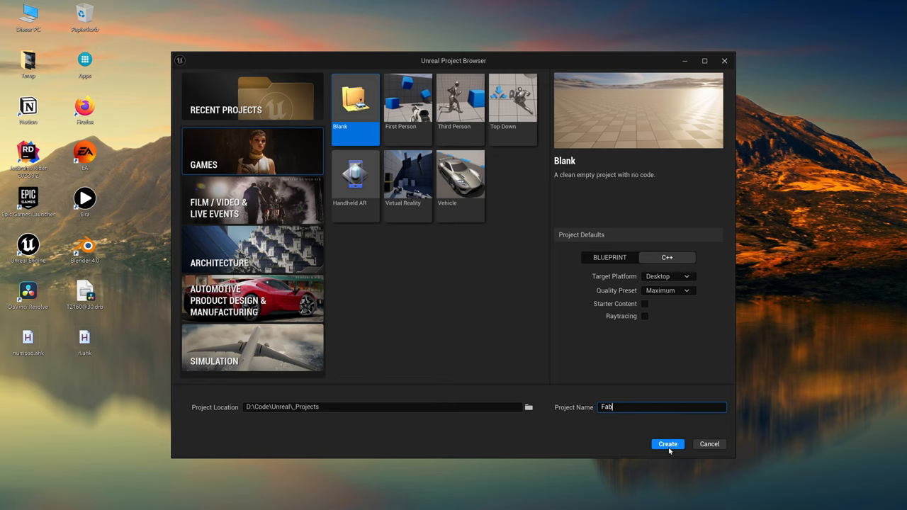
pyautogui.click(667, 444)
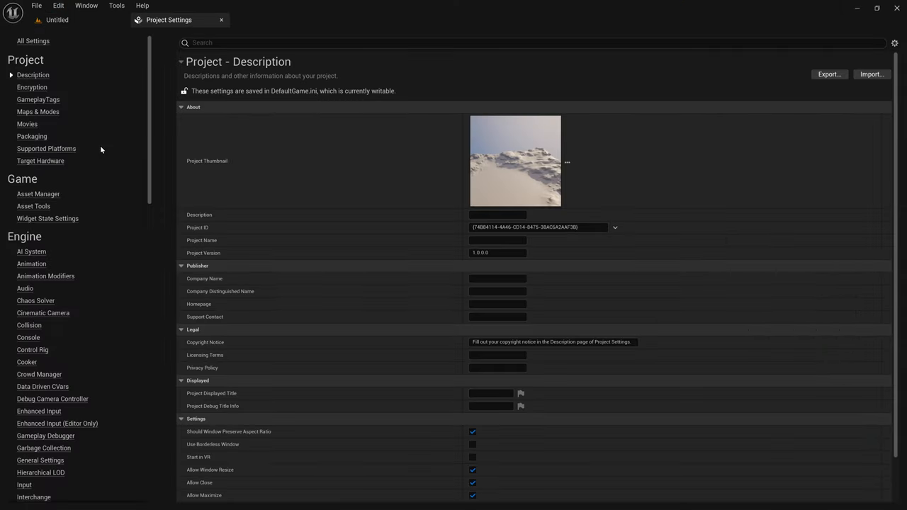
# Replace the project's copyright notice with 'Fab by Kai'.
pyautogui.tripleClick(551, 341)
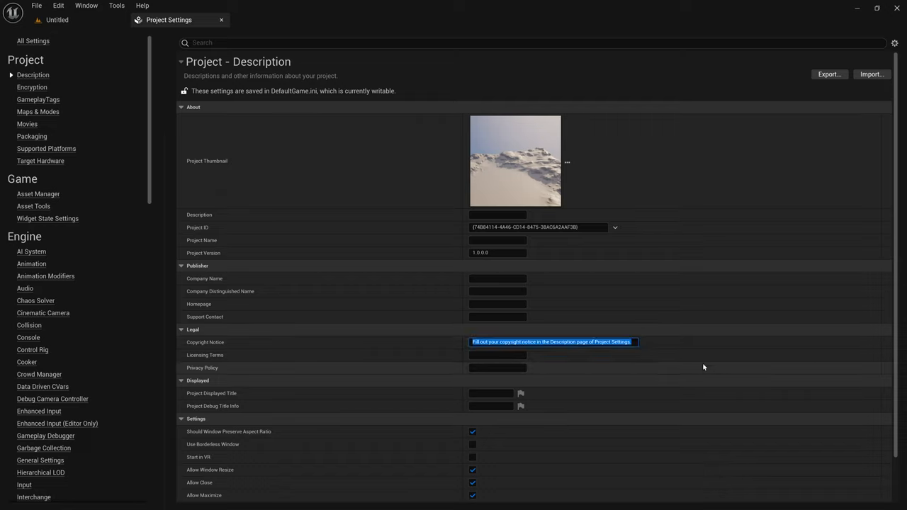
pyautogui.write('Fab by Kai')
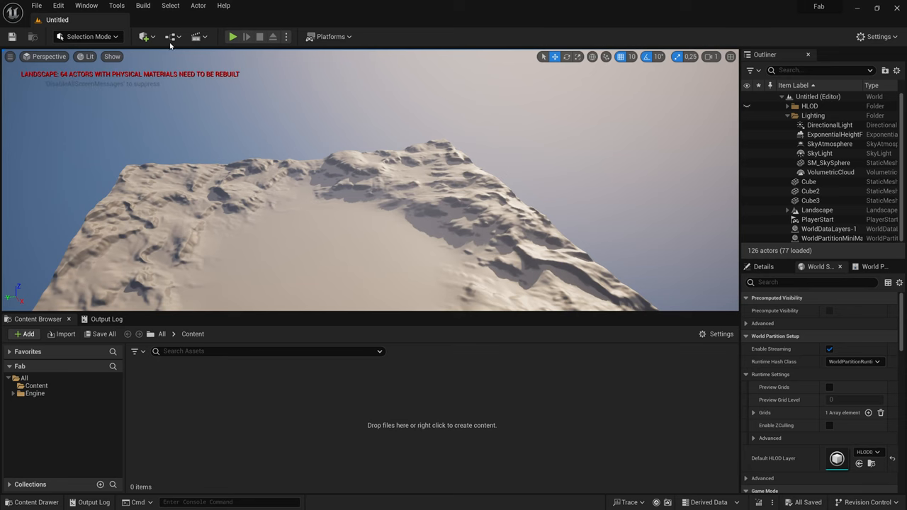
# Set the Source Code Editor to Rider Uproject in Editor Preferences.
pyautogui.click(58, 5)
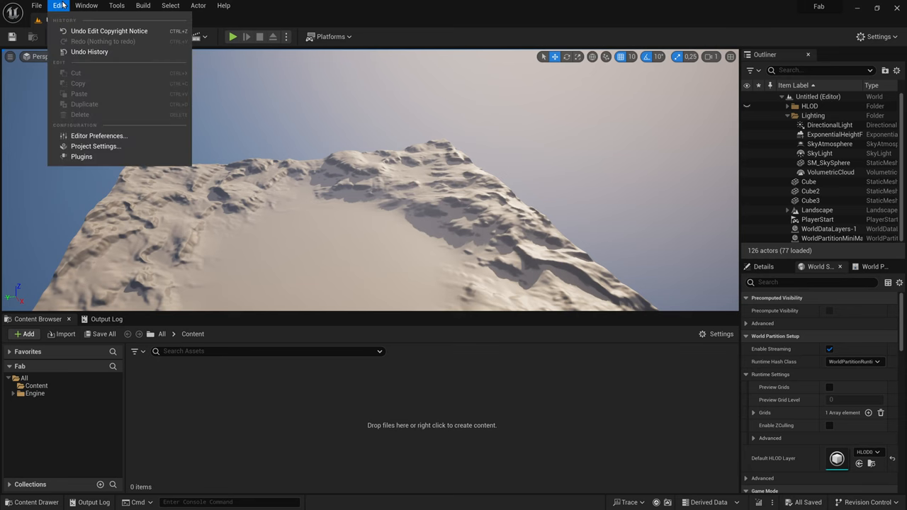
pyautogui.click(99, 135)
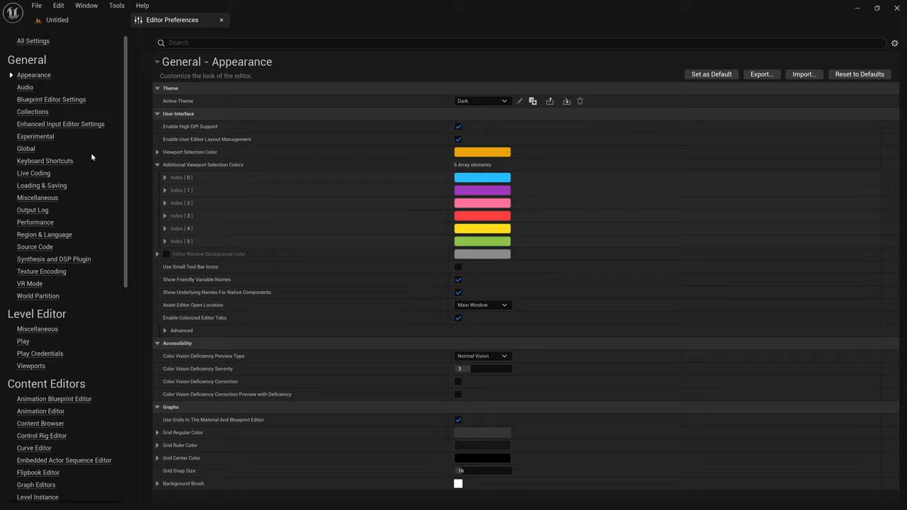
pyautogui.click(35, 247)
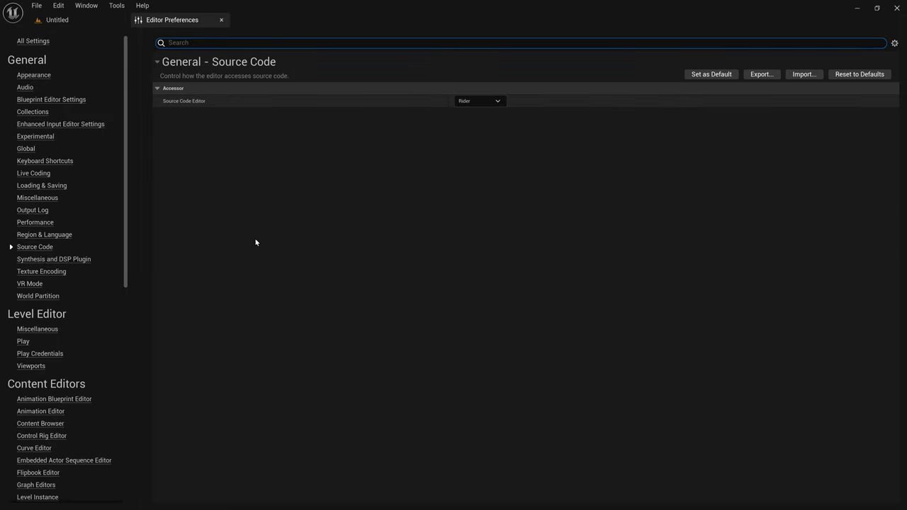
pyautogui.click(479, 101)
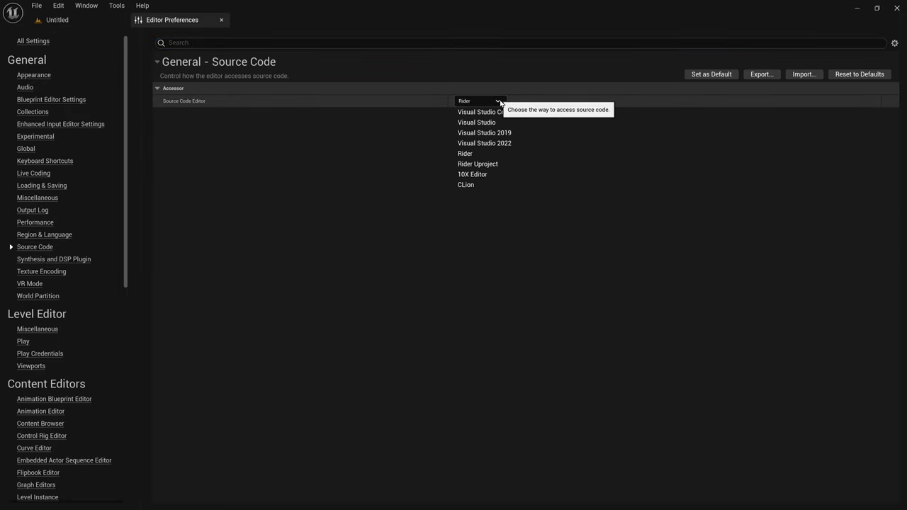
pyautogui.moveTo(477, 164)
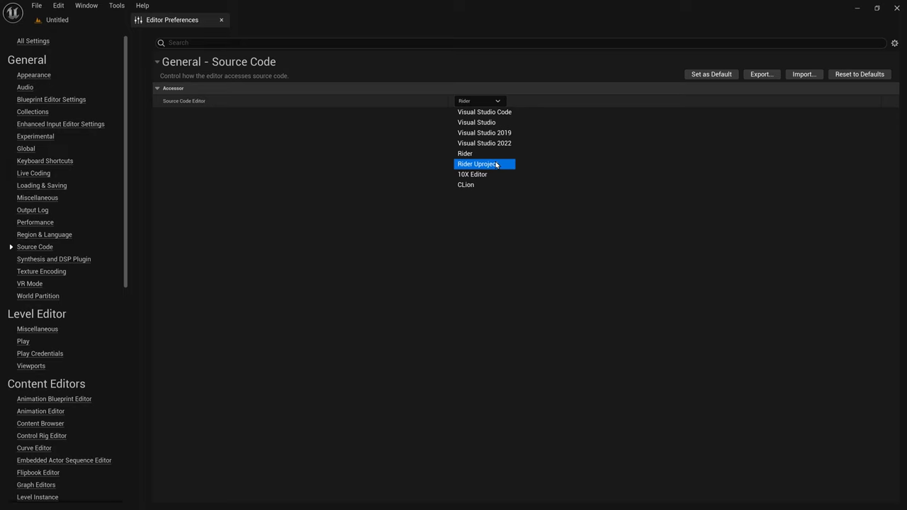
pyautogui.click(477, 164)
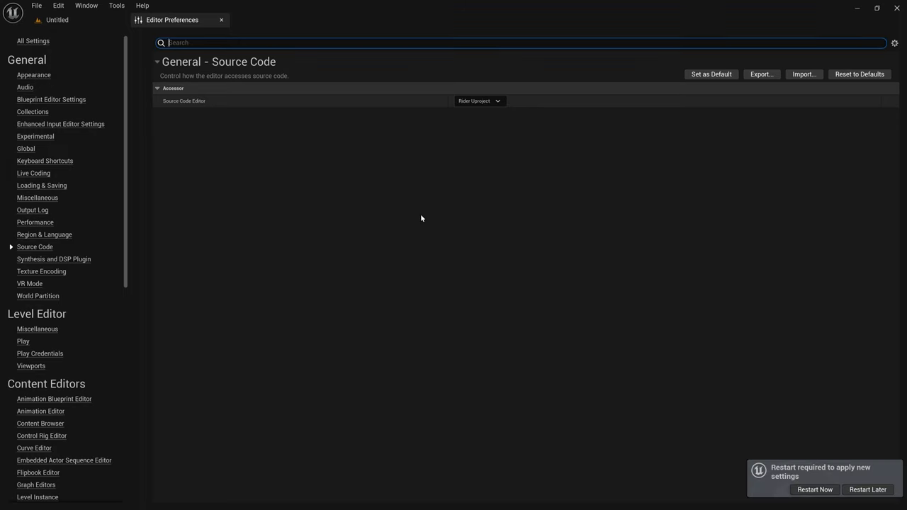
# Find the Live Coding setting and disable Enable Live Coding.
pyautogui.write('live co')
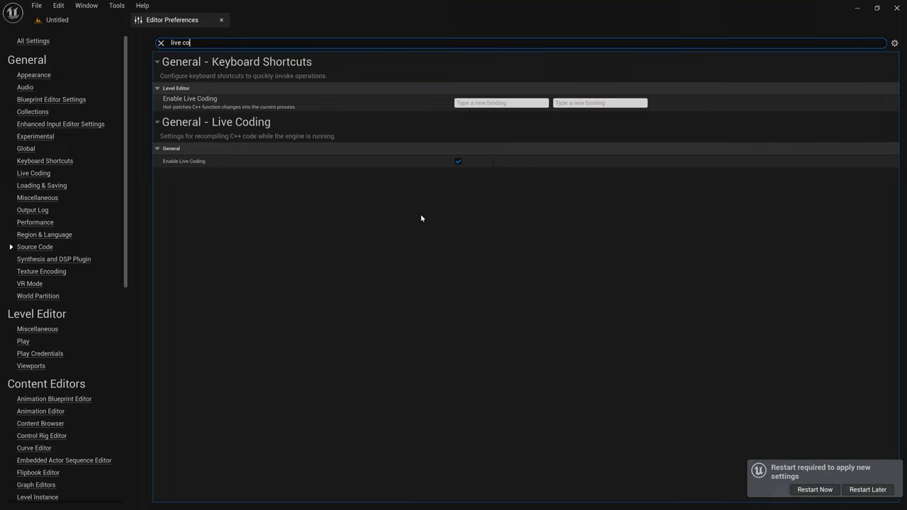
pyautogui.click(458, 161)
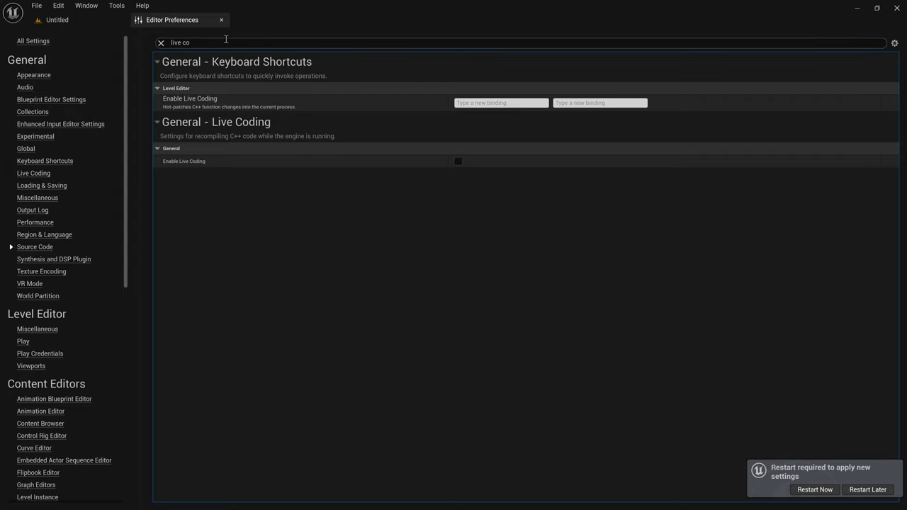
pyautogui.write('auto comp')
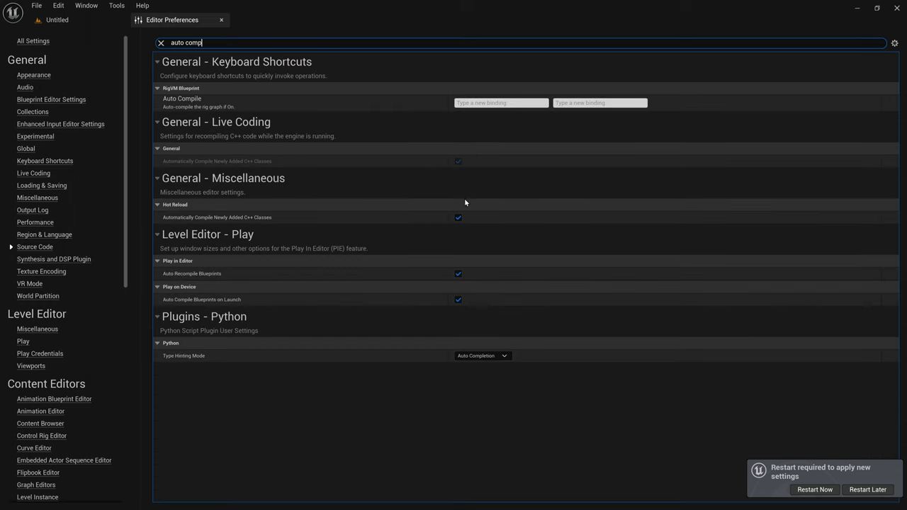
# Uncheck Hot Reload auto-compile and Navigate to Native Functions from Call Nodes.
pyautogui.click(458, 218)
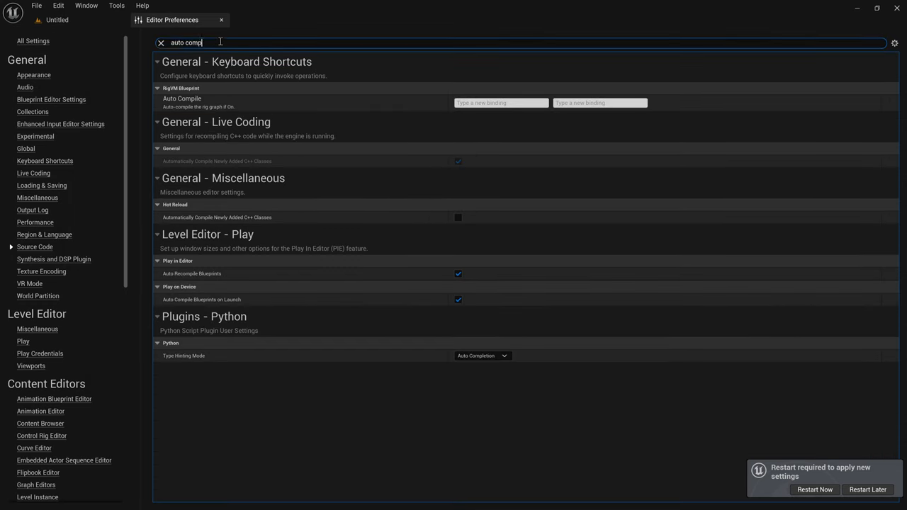
pyautogui.write('asset open')
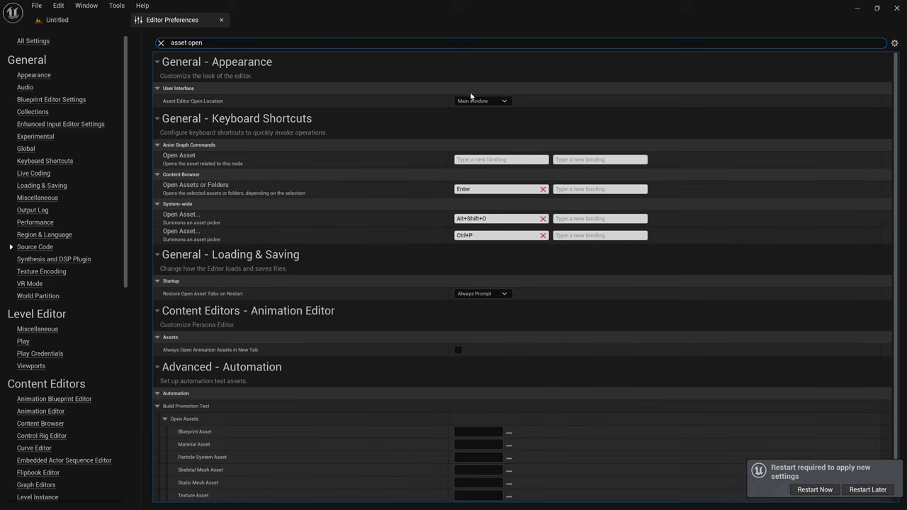
pyautogui.tripleClick(186, 43)
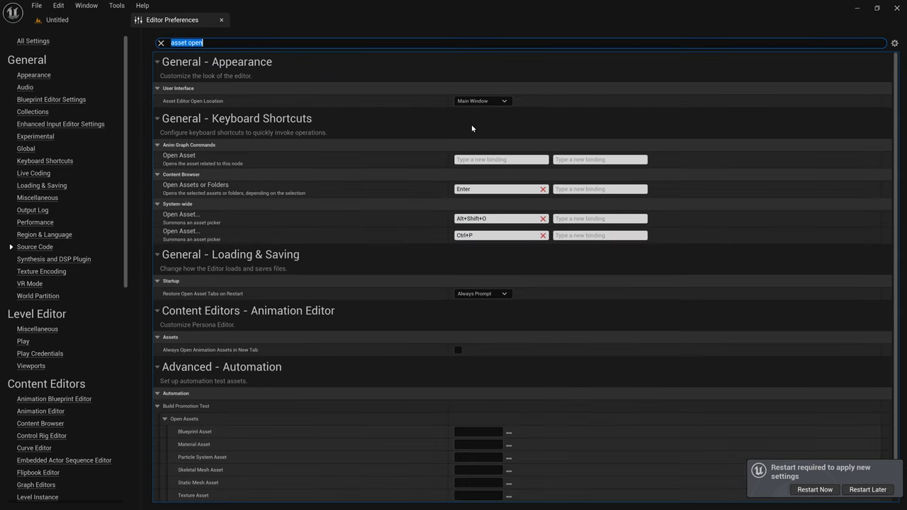
pyautogui.write('native')
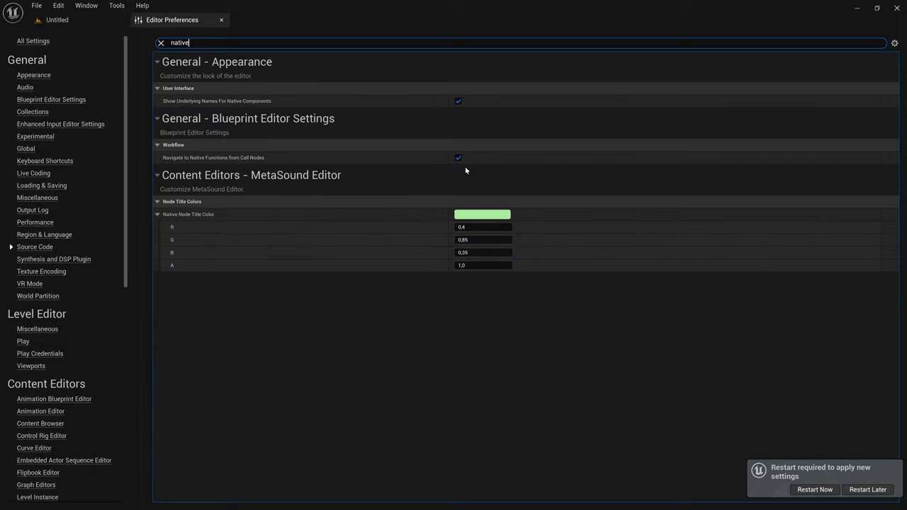
pyautogui.click(458, 157)
pyautogui.write('g')
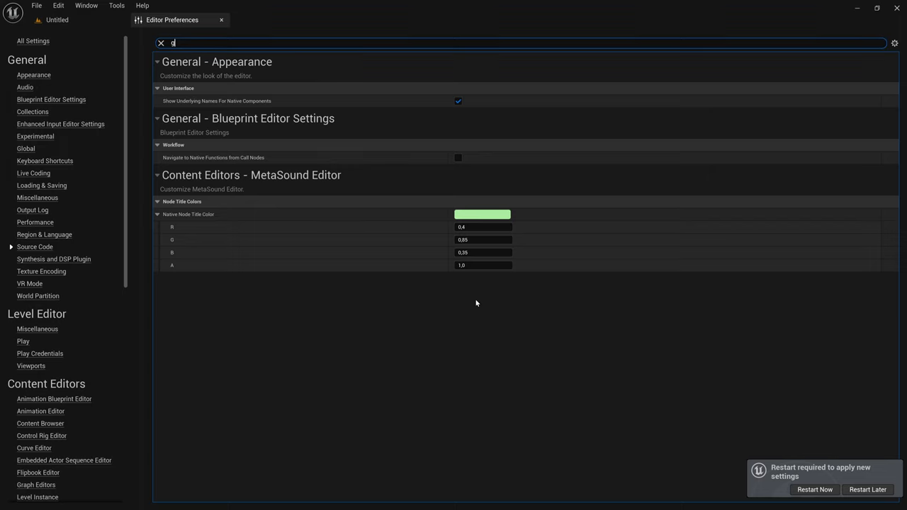
pyautogui.write('raph edi')
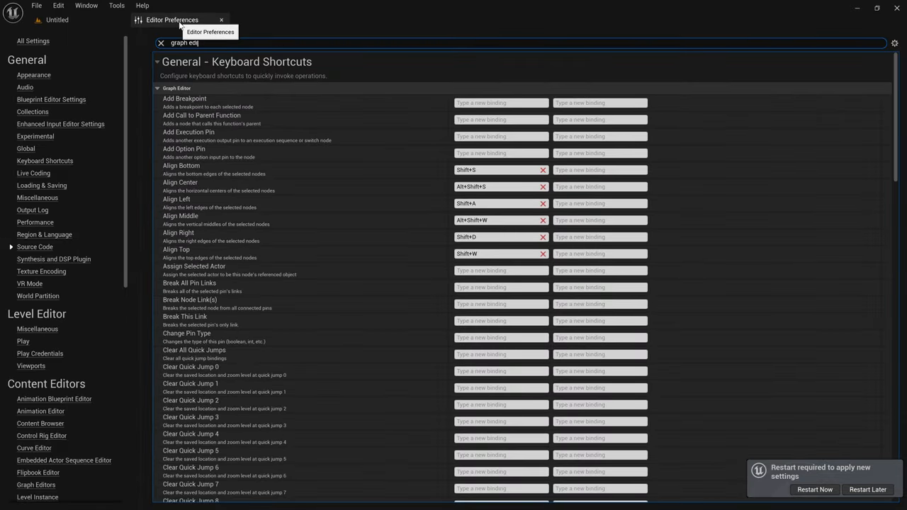
pyautogui.click(221, 19)
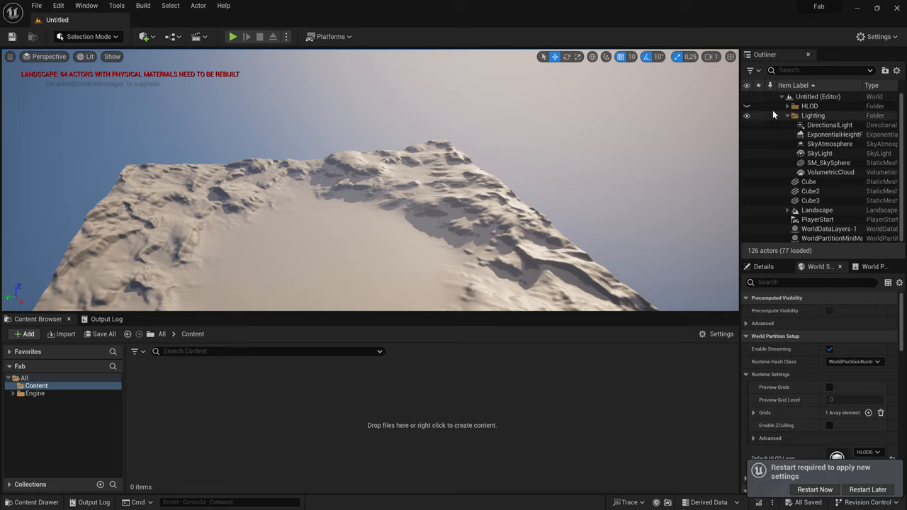
pyautogui.click(780, 96)
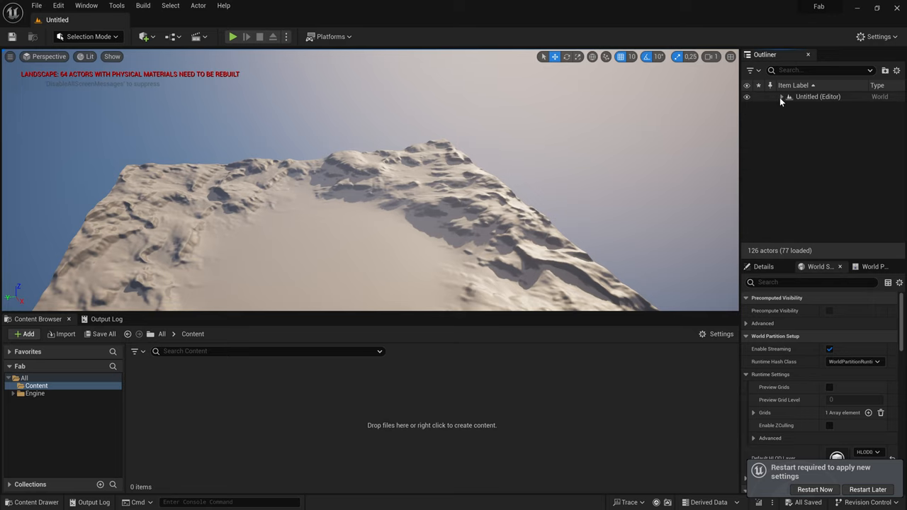
pyautogui.click(781, 96)
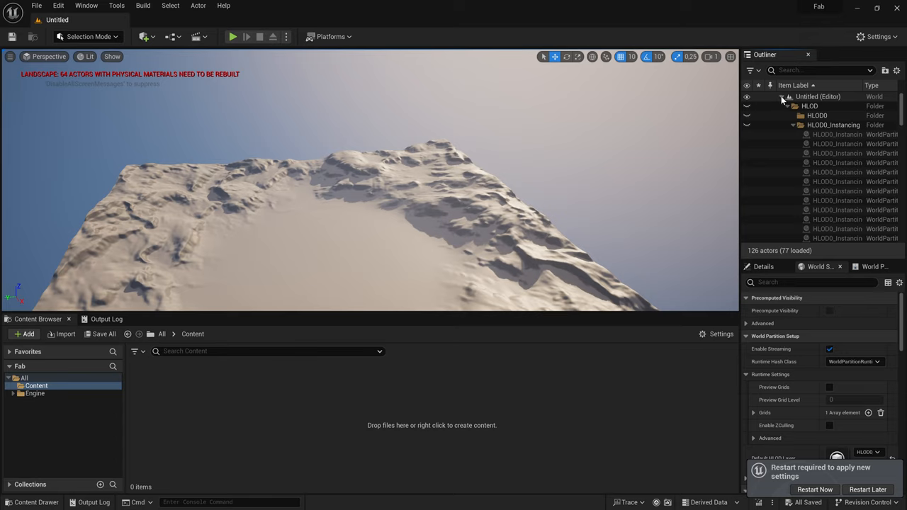
pyautogui.click(786, 96)
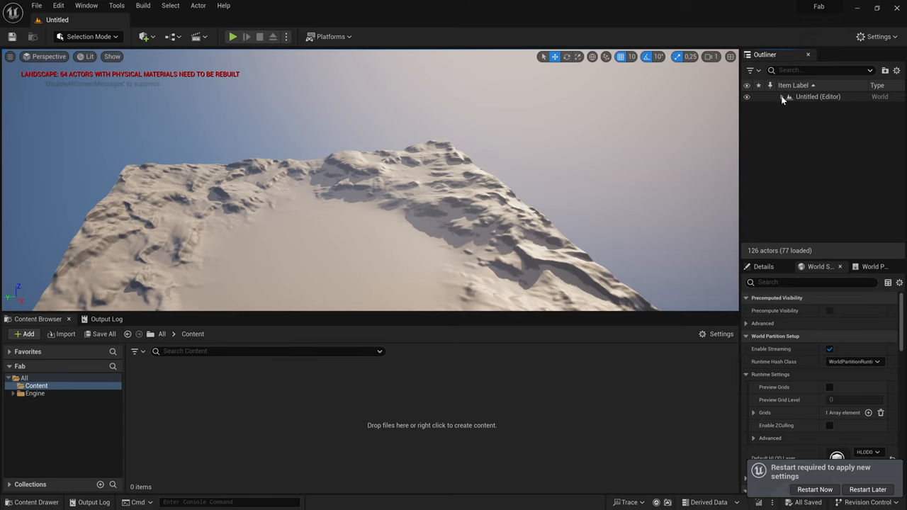
pyautogui.click(782, 97)
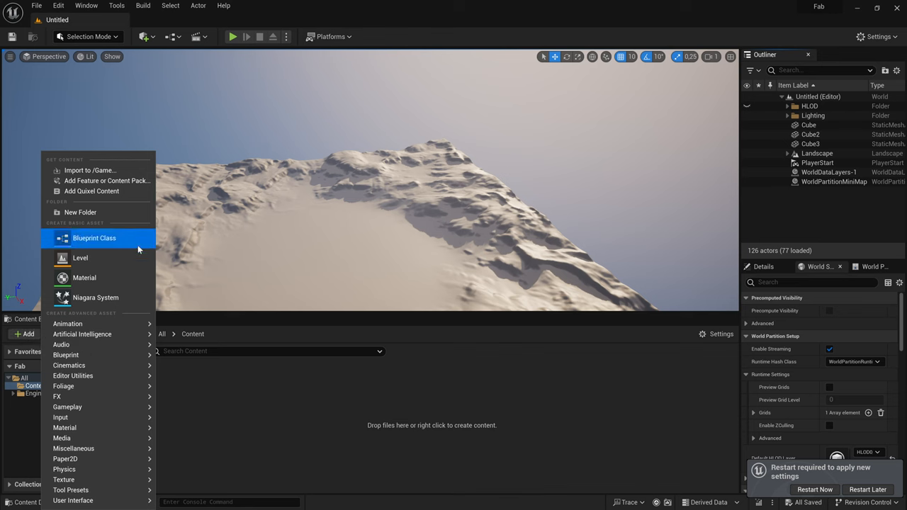
# Add the Starter Content pack and the Third Person blueprint template to the project.
pyautogui.click(107, 181)
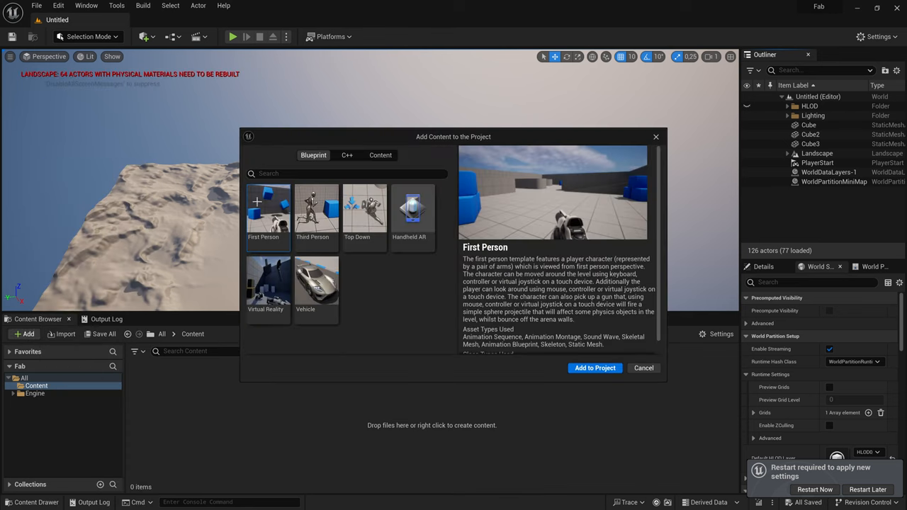
pyautogui.click(381, 155)
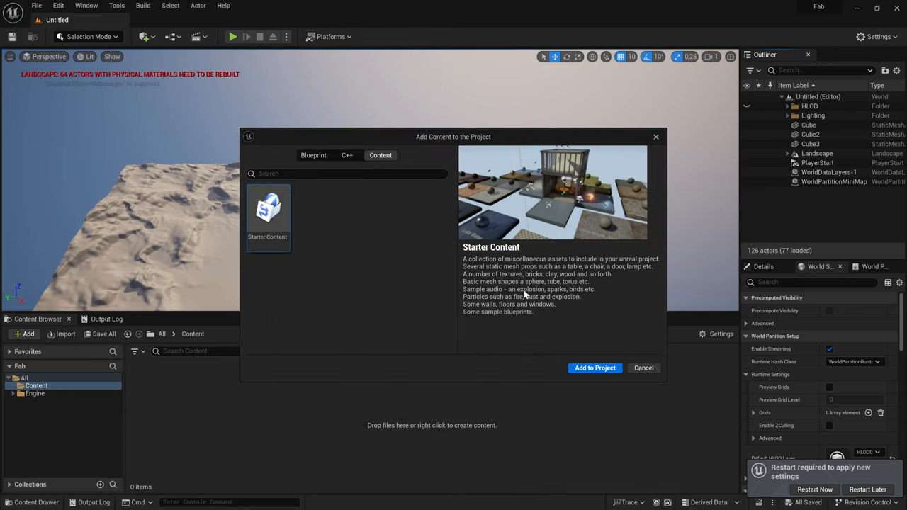
pyautogui.click(594, 368)
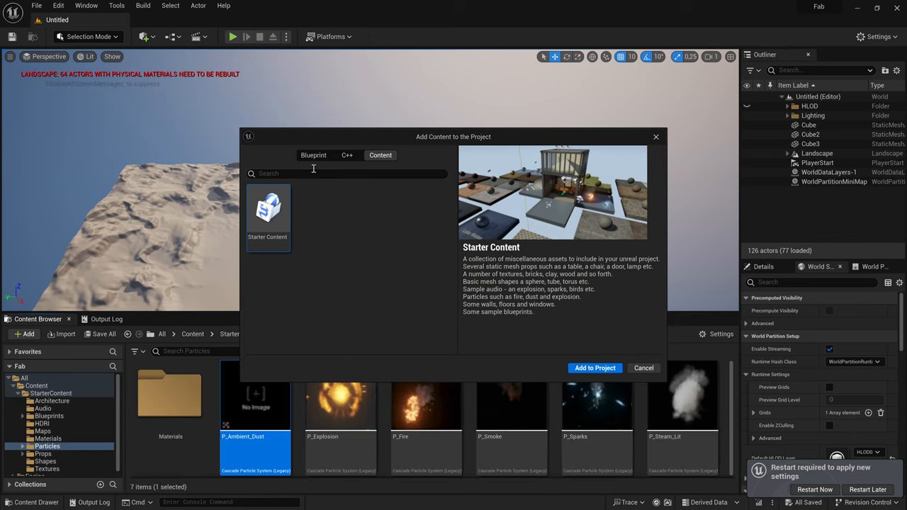
pyautogui.click(313, 155)
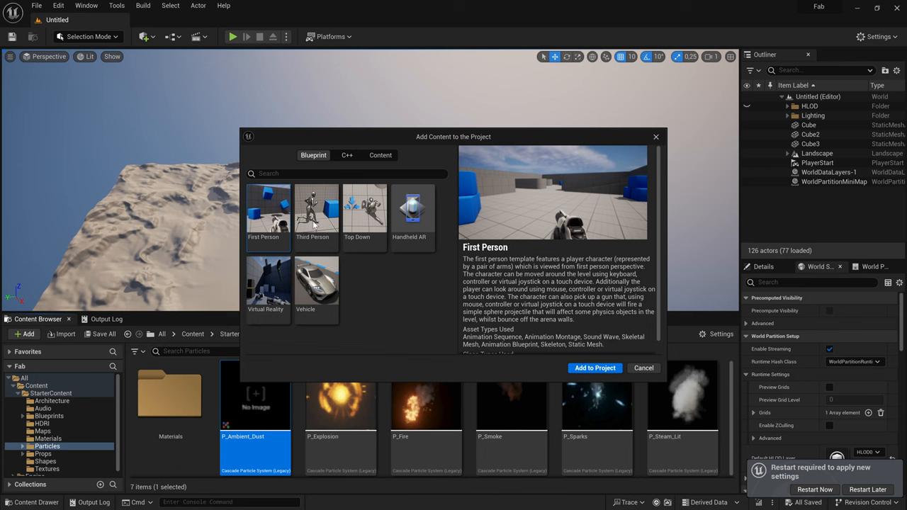
pyautogui.click(316, 213)
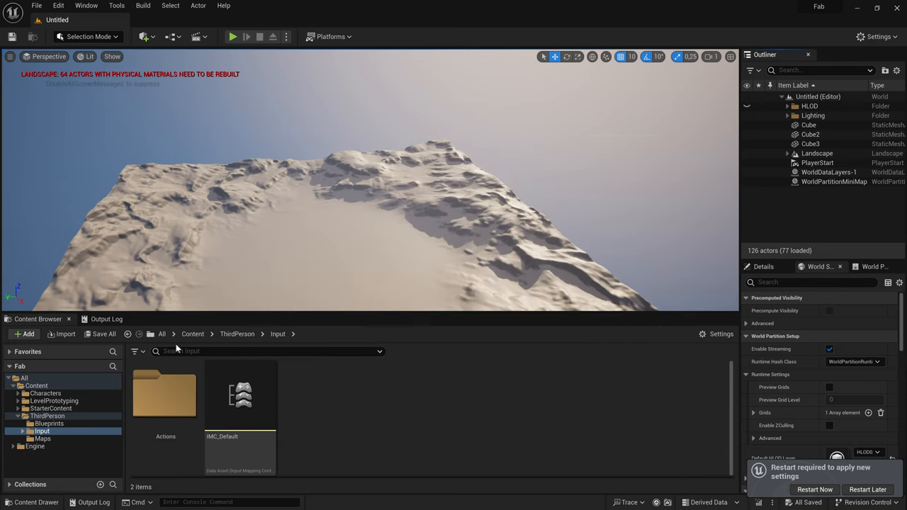
pyautogui.click(24, 378)
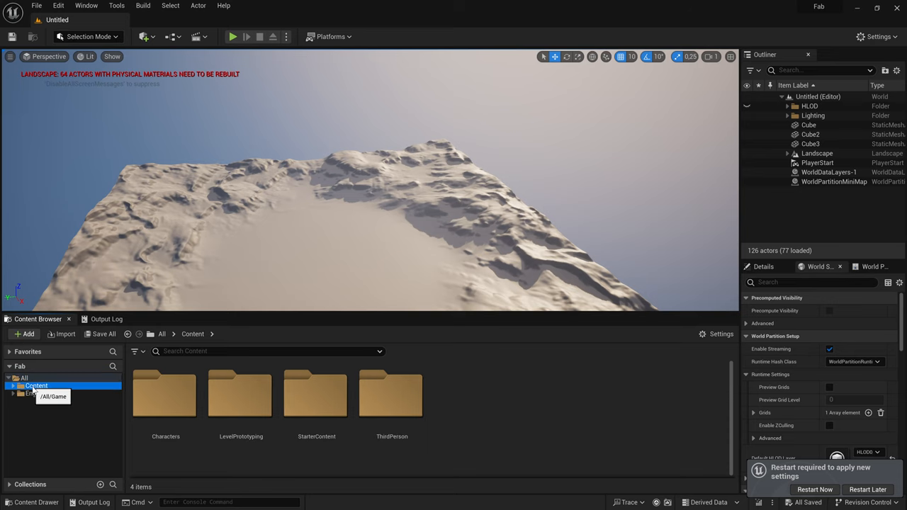
# Create a new folder named 'Imported' in the Content Browser.
pyautogui.click(27, 334)
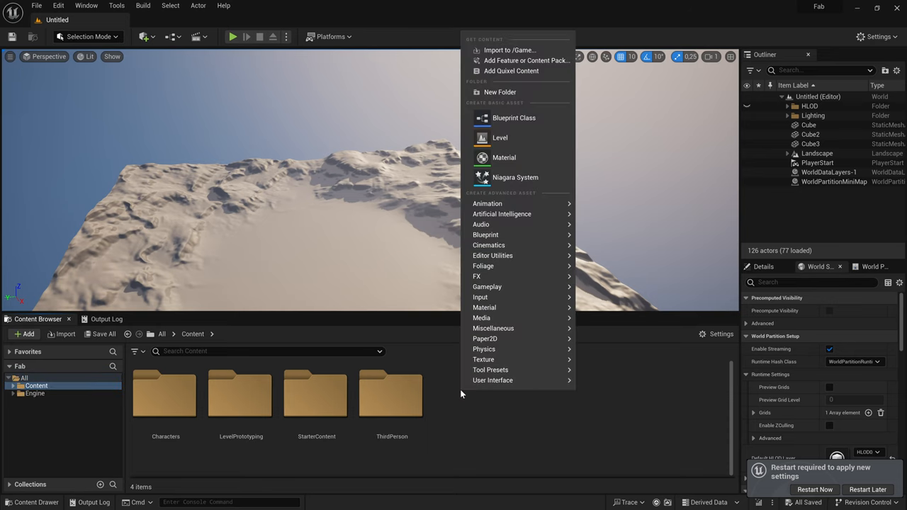
pyautogui.click(501, 91)
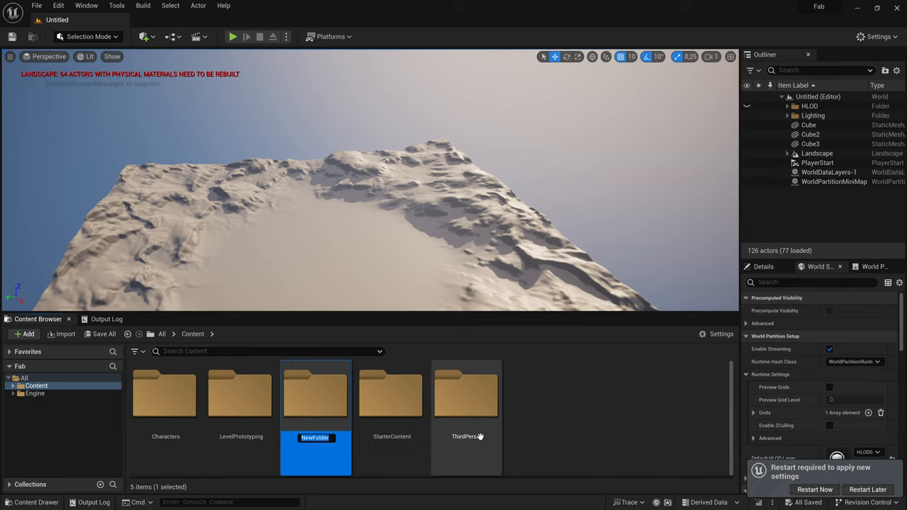
pyautogui.write('Imported')
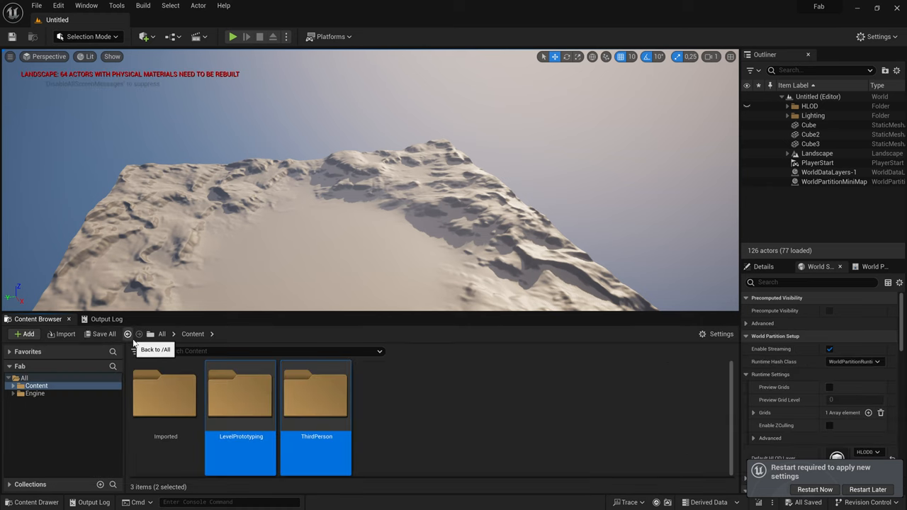
# Try deleting LevelPrototyping and ThirdPerson, cancel when blocked, then fix up redirectors in Content.
pyautogui.click(388, 422)
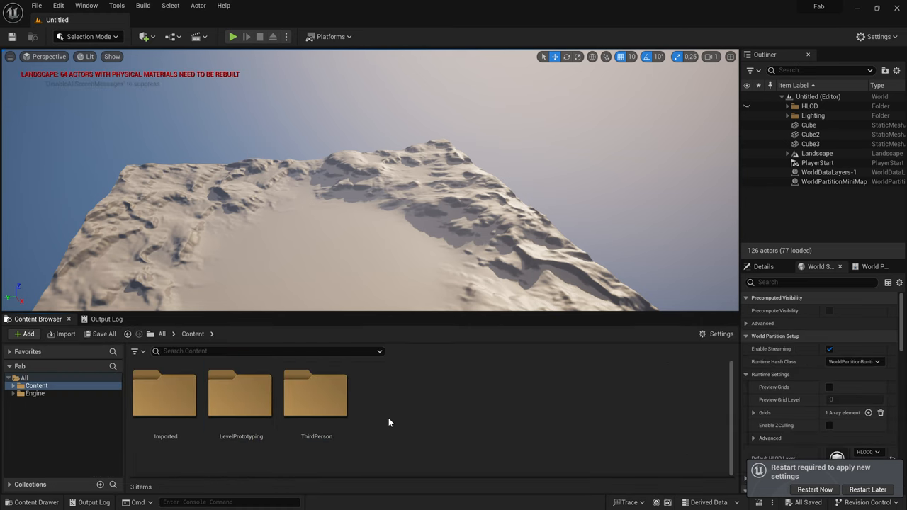
pyautogui.click(241, 401)
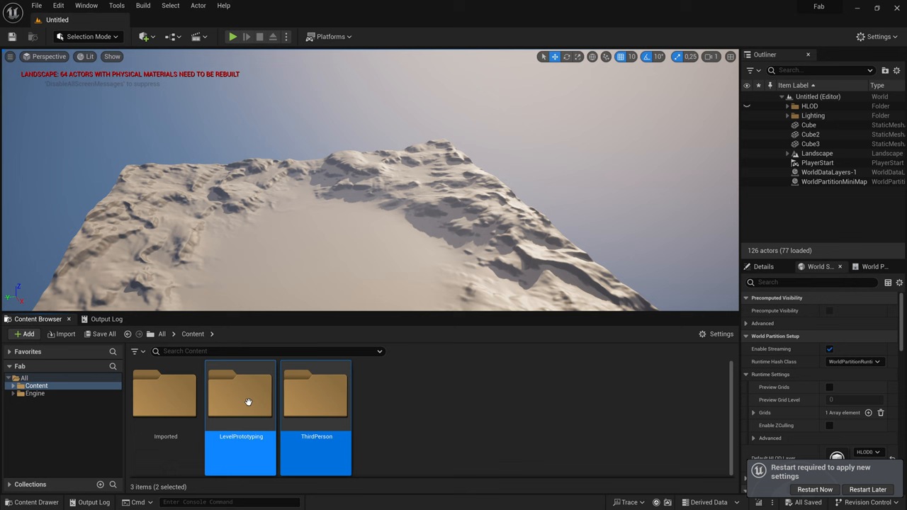
pyautogui.press('delete')
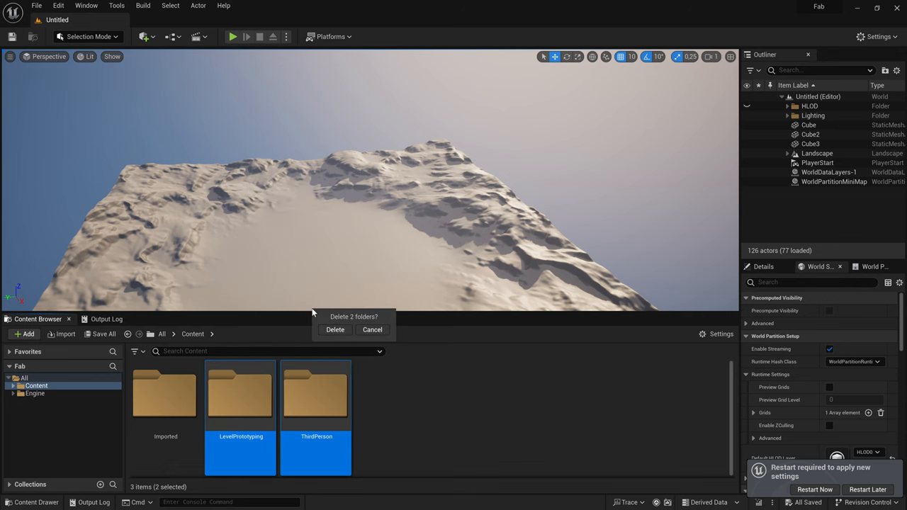
pyautogui.click(335, 330)
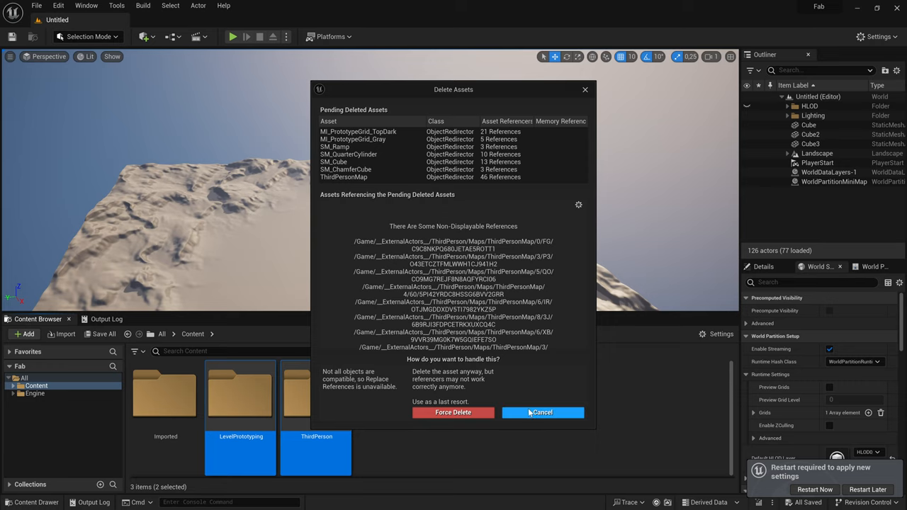
pyautogui.click(541, 412)
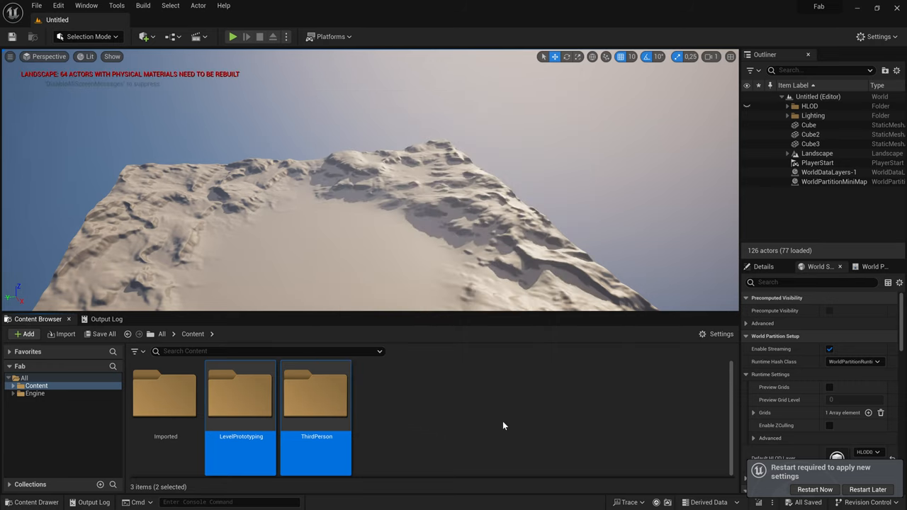
pyautogui.rightClick(36, 386)
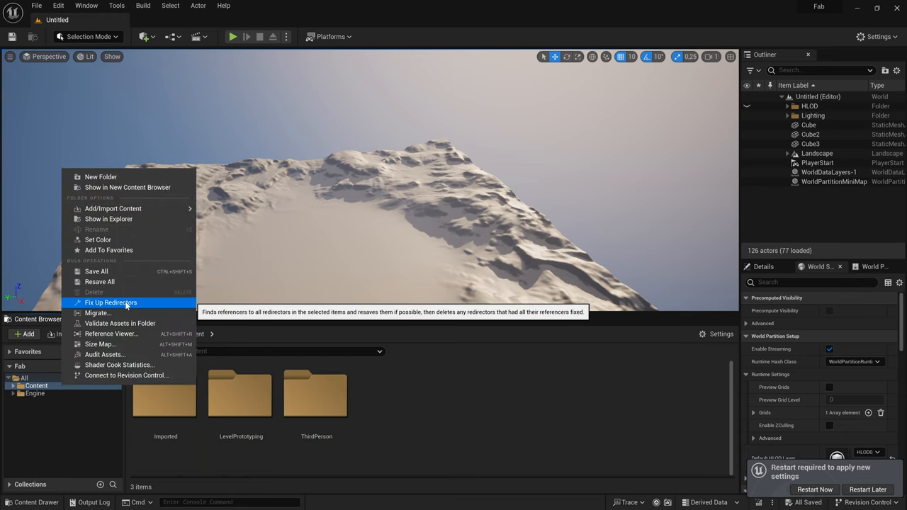
pyautogui.click(110, 302)
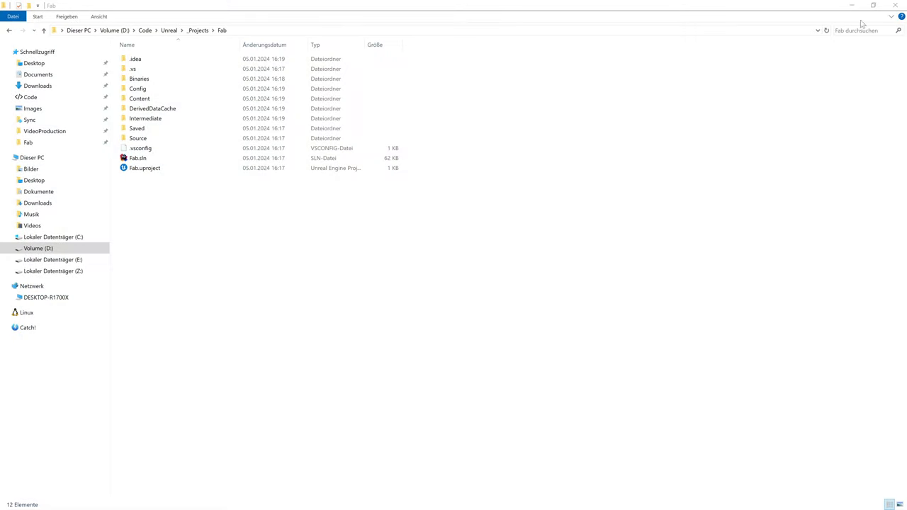
# Delete the Fab.sln file from the Fab project folder.
pyautogui.click(139, 158)
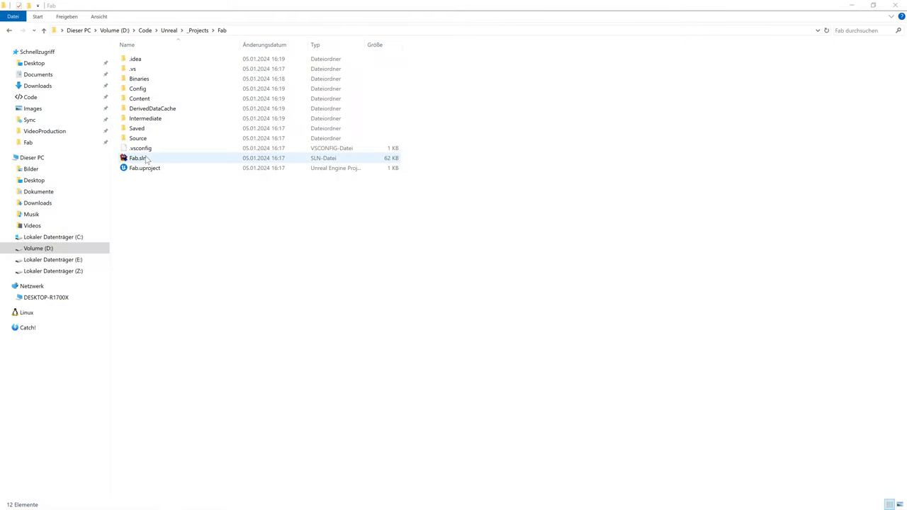
pyautogui.press('Delete')
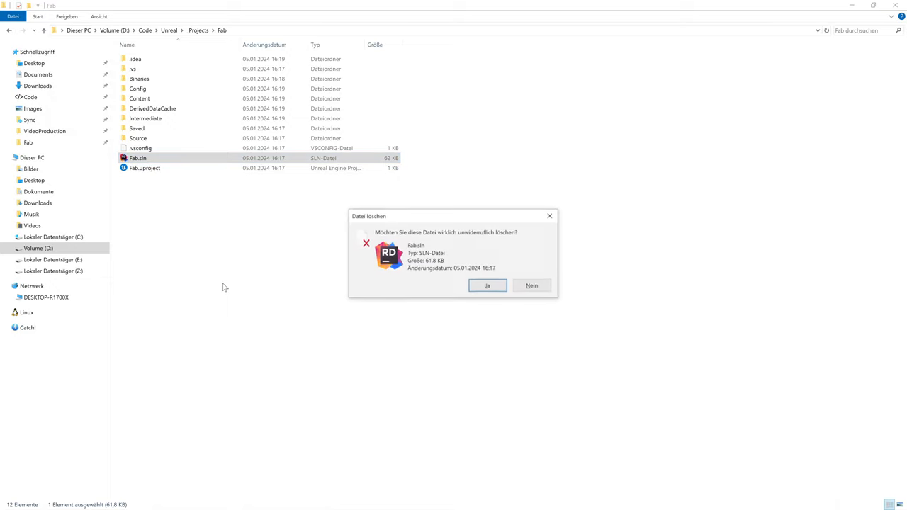
pyautogui.click(488, 285)
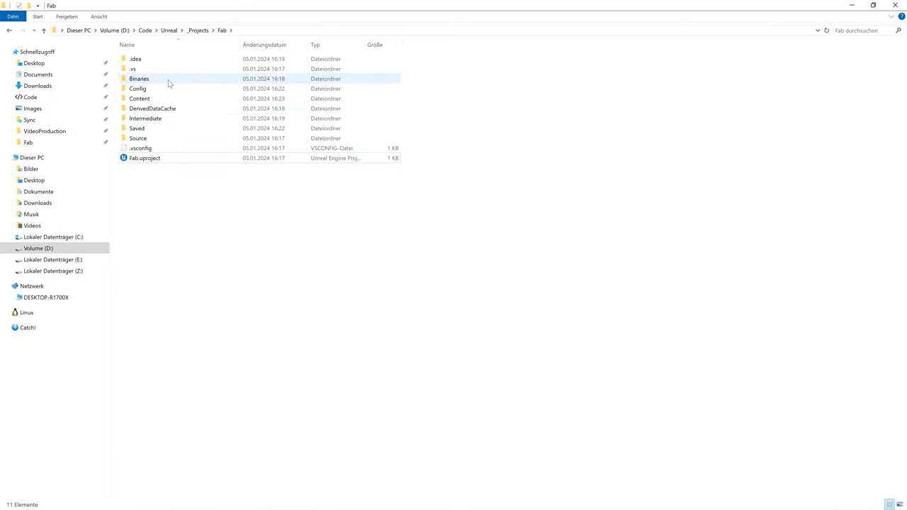
# Reopen the Fab project by launching Fab.uproject.
pyautogui.click(139, 98)
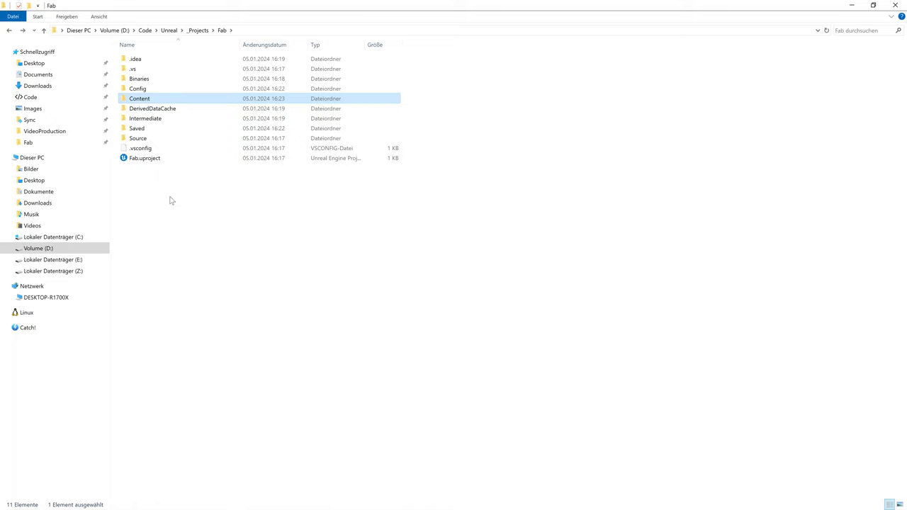
pyautogui.click(144, 158)
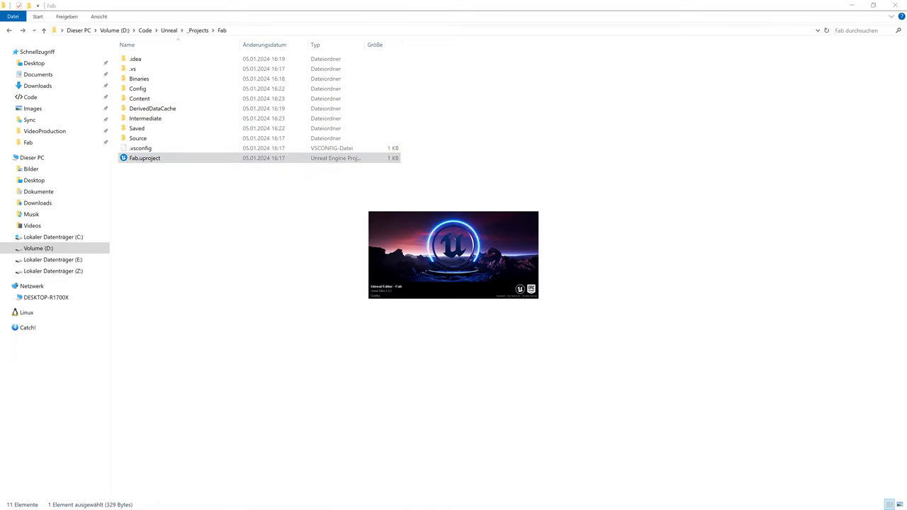
pyautogui.doubleClick(145, 158)
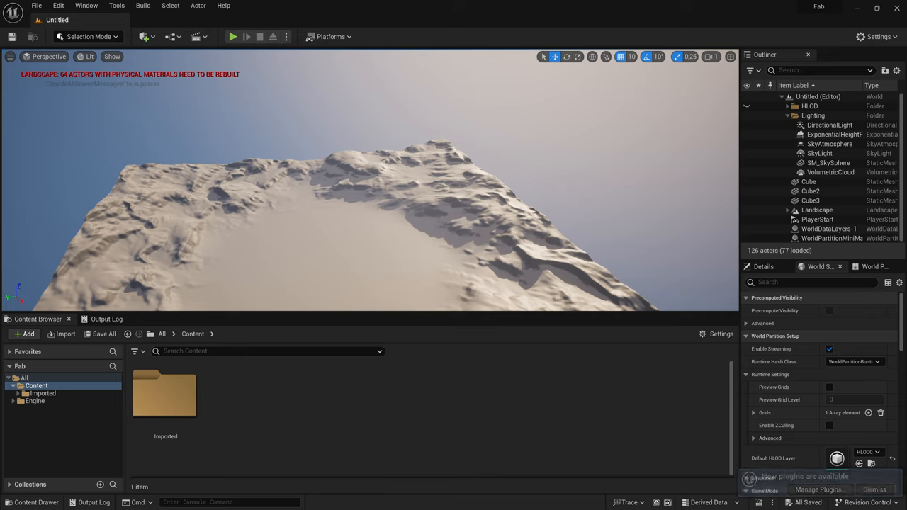
# Create a Fab folder in Content, colour it orange, and collapse the folder tree.
pyautogui.click(28, 334)
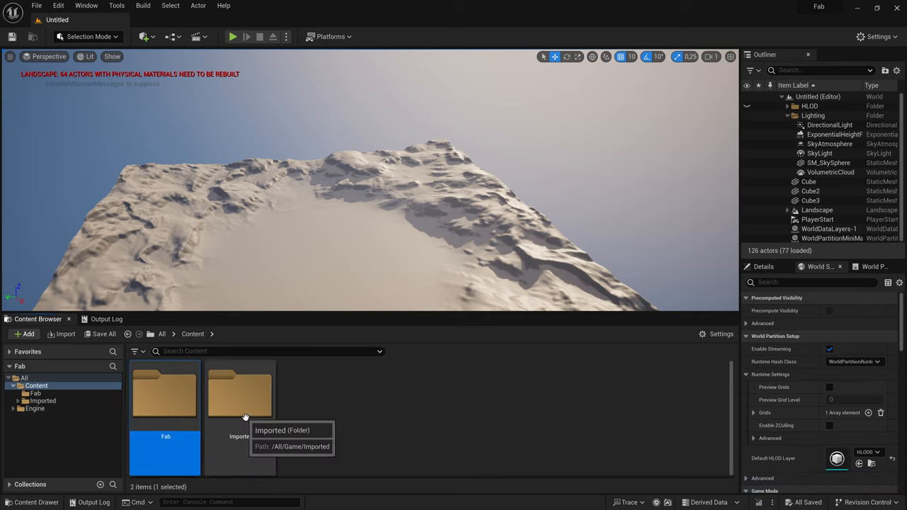
pyautogui.moveTo(306, 437)
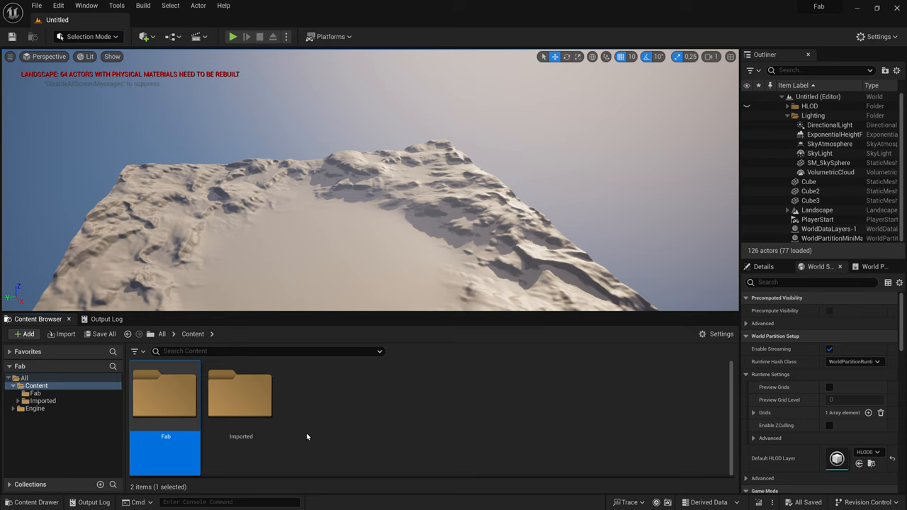
pyautogui.rightClick(35, 393)
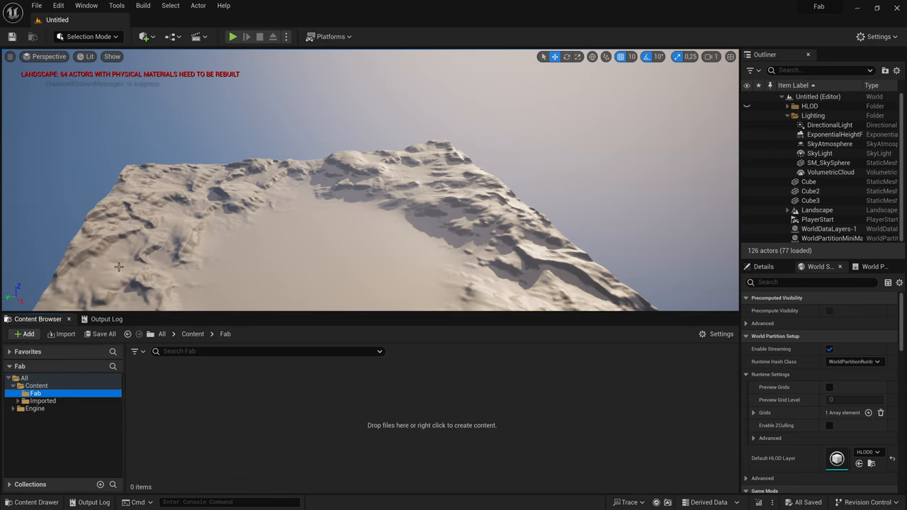
pyautogui.rightClick(35, 394)
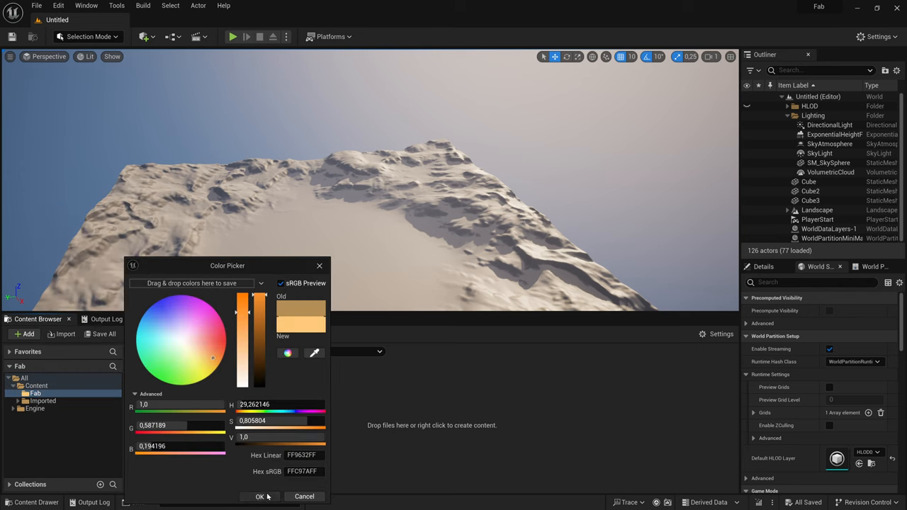
pyautogui.click(260, 496)
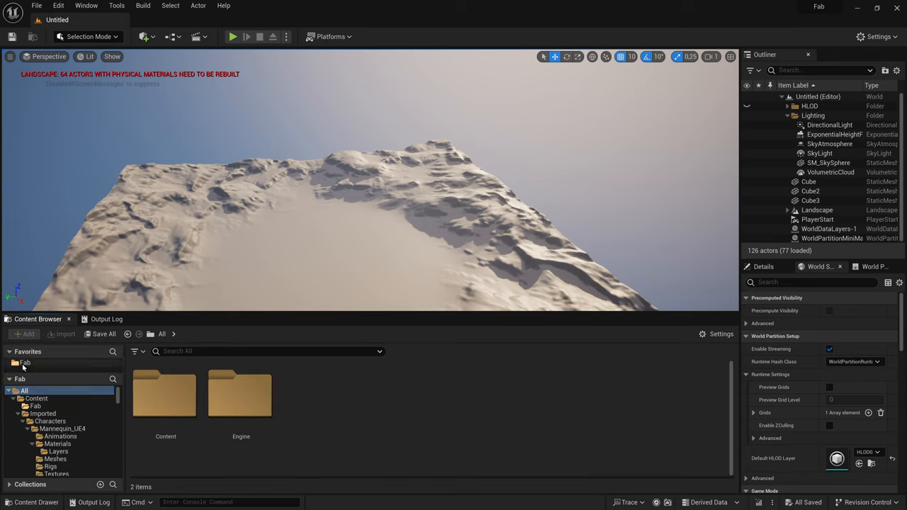
pyautogui.click(24, 391)
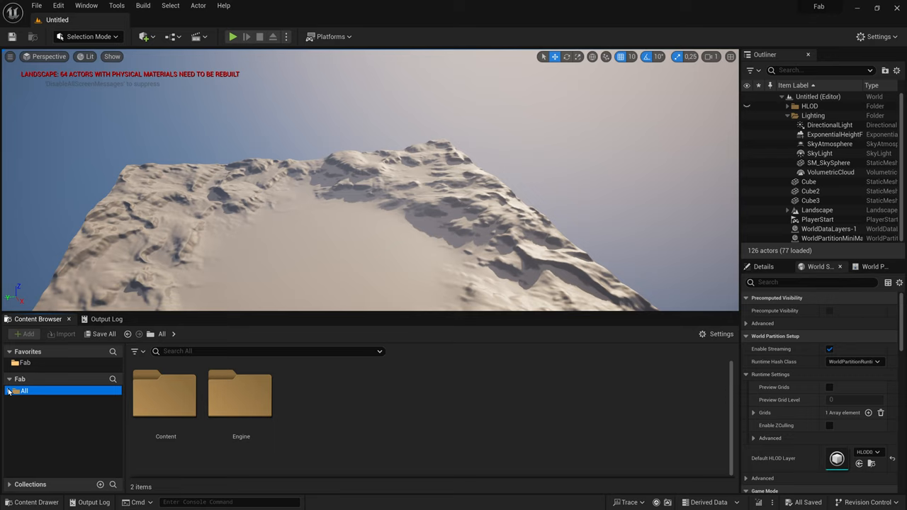
# Open the Fab folder, then browse Imported > ThirdPerson > Blueprints.
pyautogui.click(165, 394)
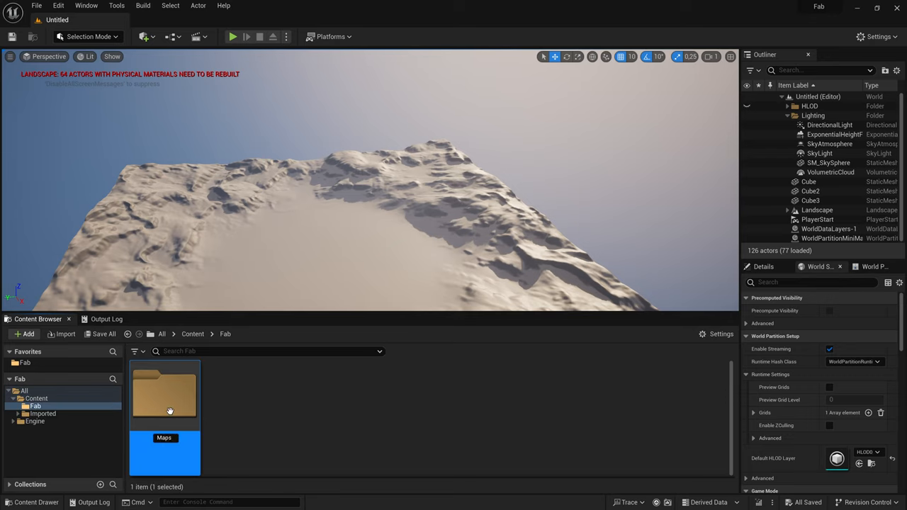
pyautogui.click(13, 413)
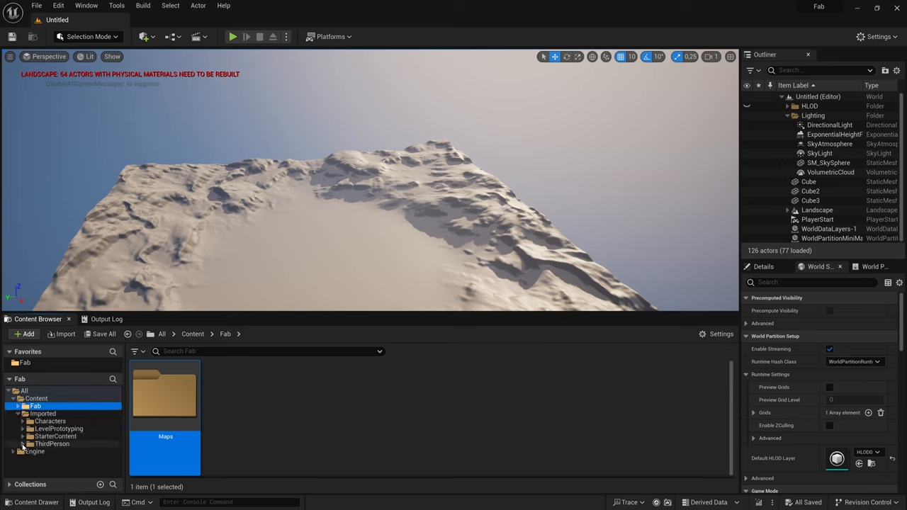
pyautogui.click(48, 466)
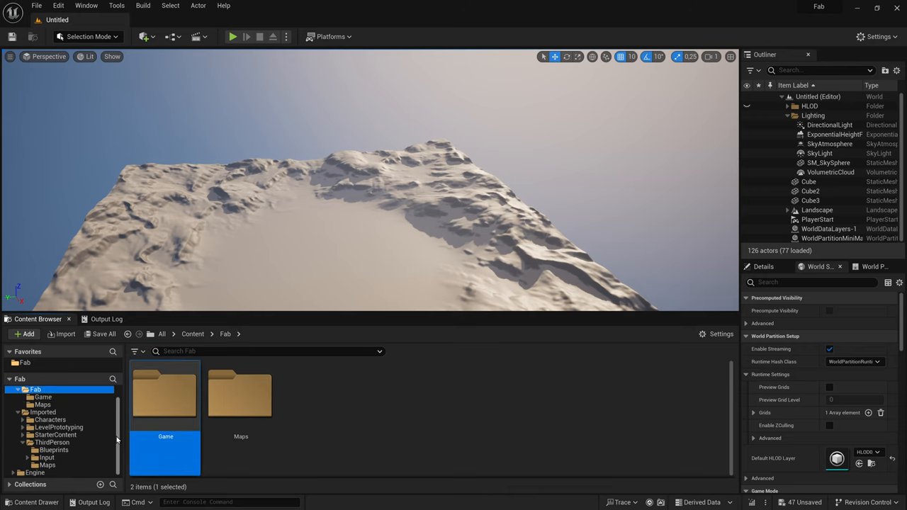
pyautogui.click(51, 449)
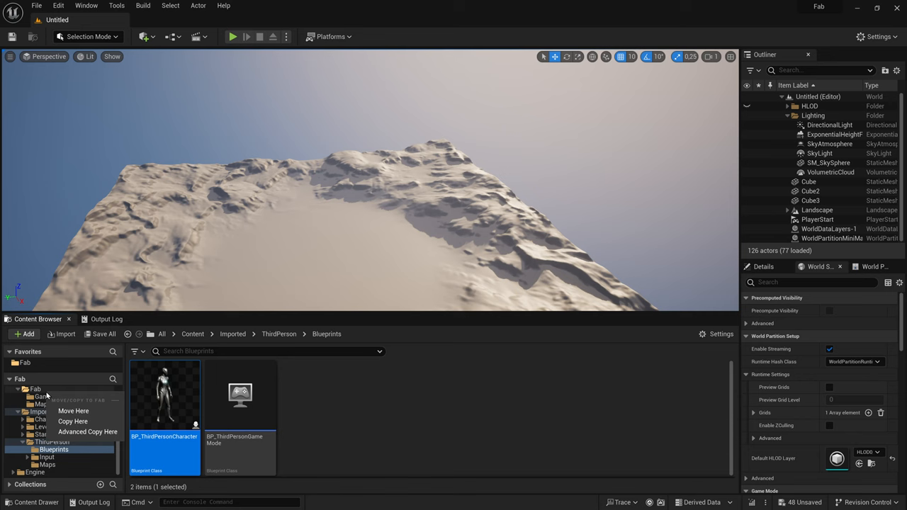
pyautogui.moveTo(88, 431)
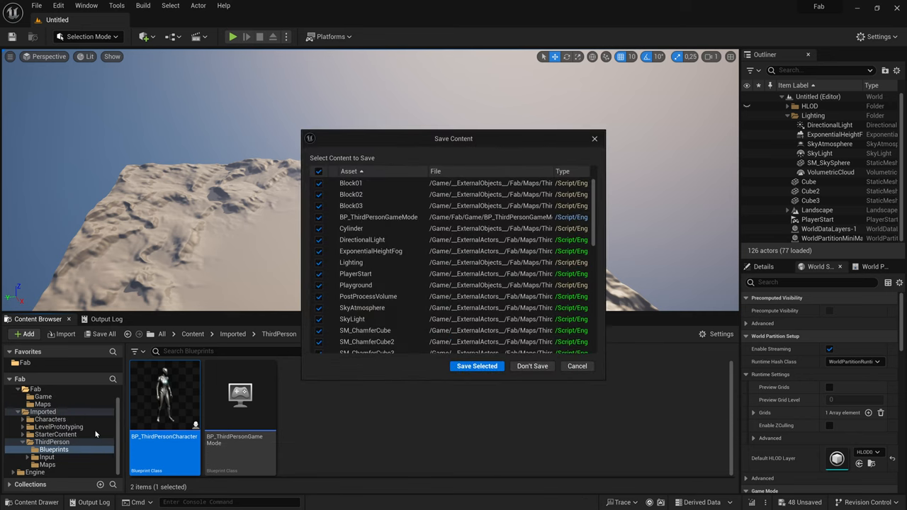
# Save pending content, expand ABP_Quinn's nested dependencies, and confirm the advanced copy into Fab.
pyautogui.click(477, 365)
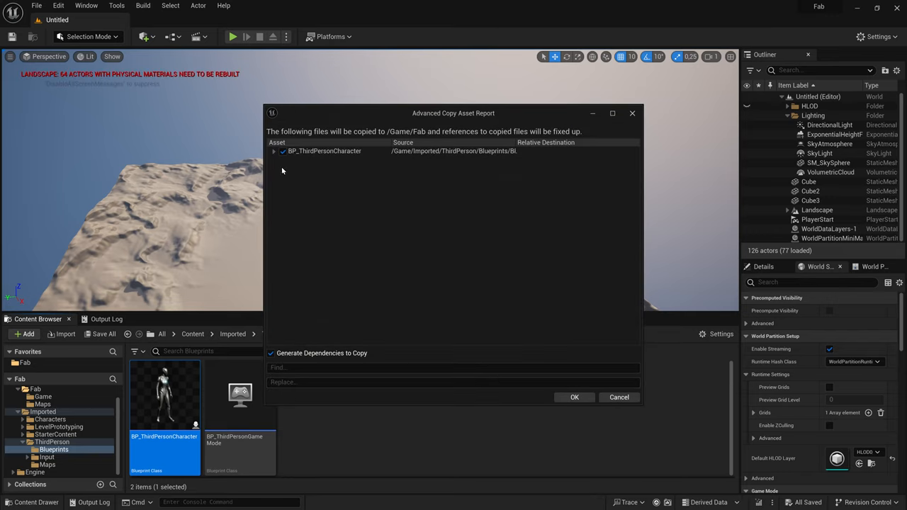
pyautogui.click(275, 151)
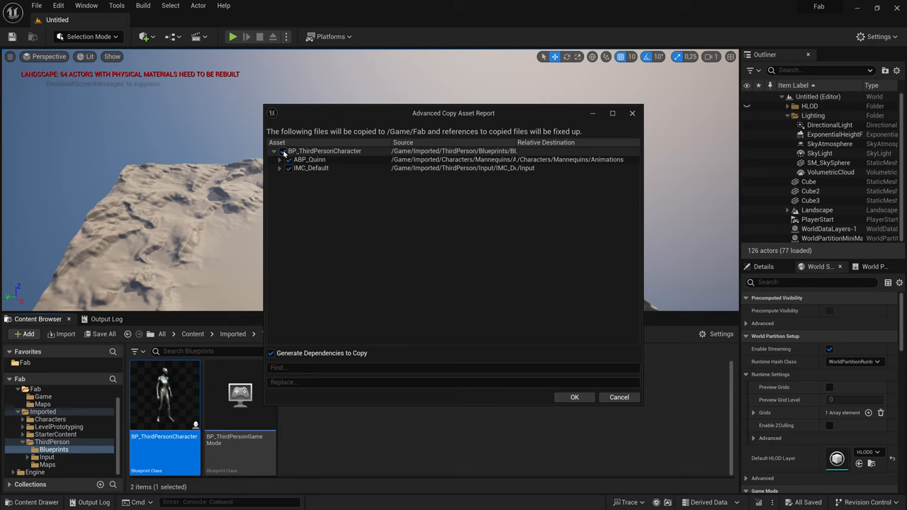
pyautogui.click(275, 151)
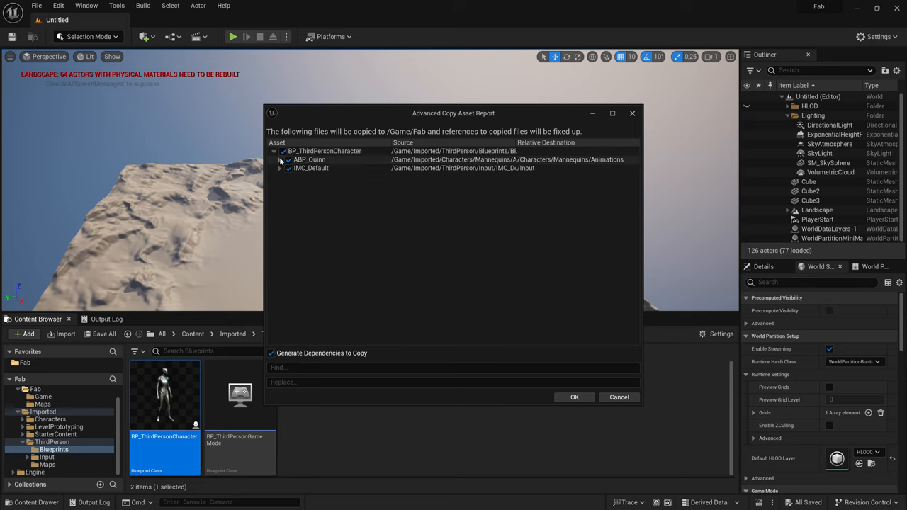
pyautogui.click(287, 160)
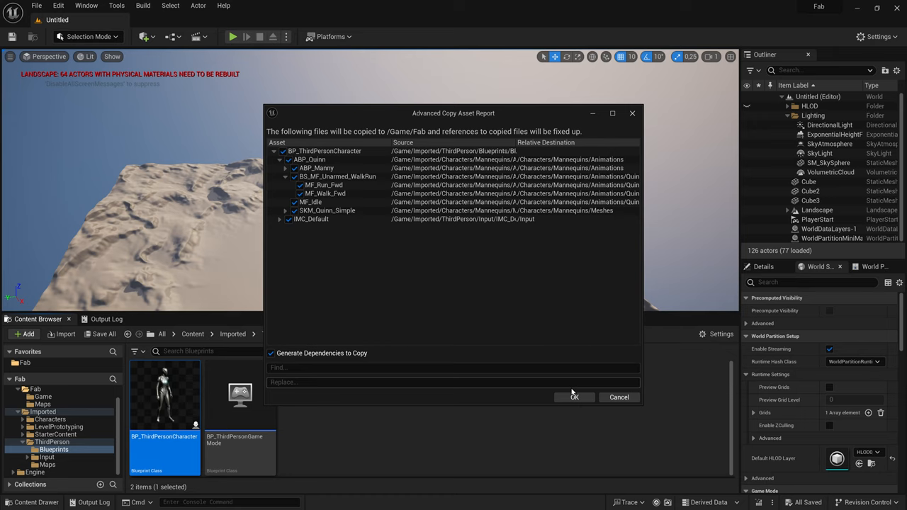
pyautogui.click(574, 396)
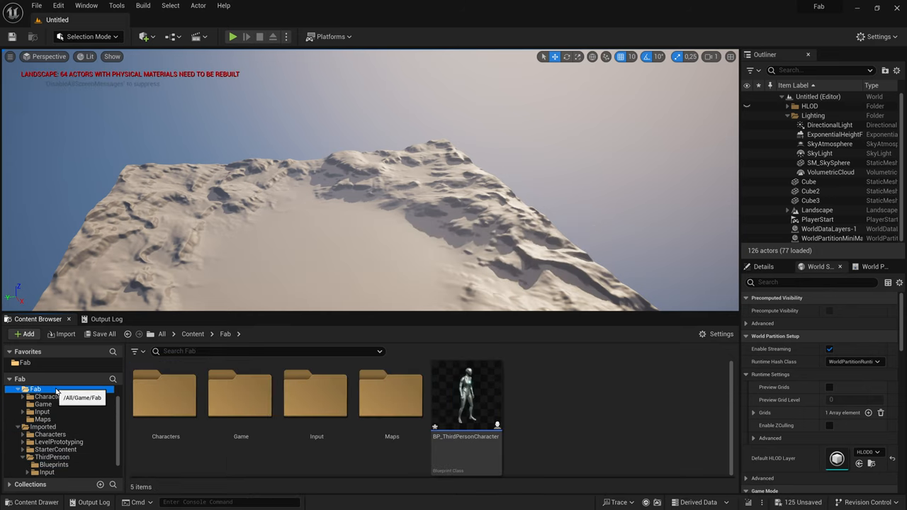
pyautogui.moveTo(392, 393)
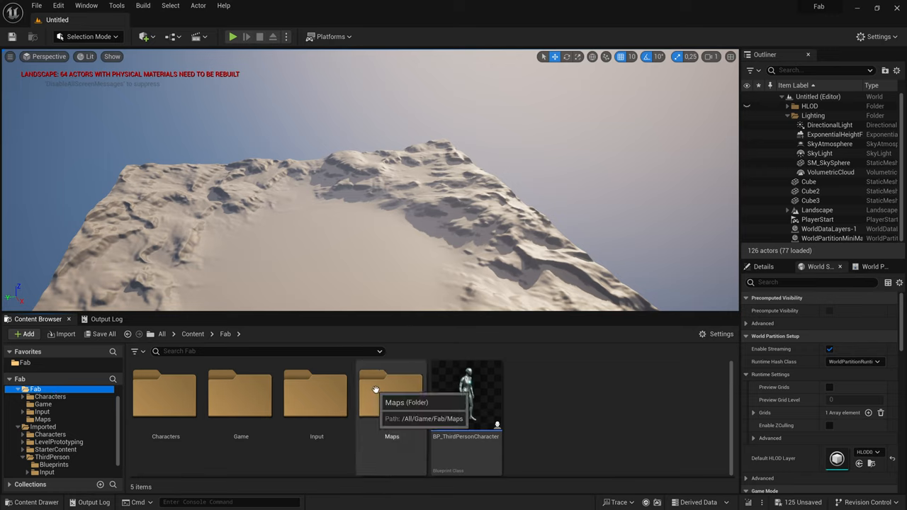
# Visit Fab's Maps and Game folders, rename the game mode BP_FabGameMode, and open Characters.
pyautogui.doubleClick(392, 395)
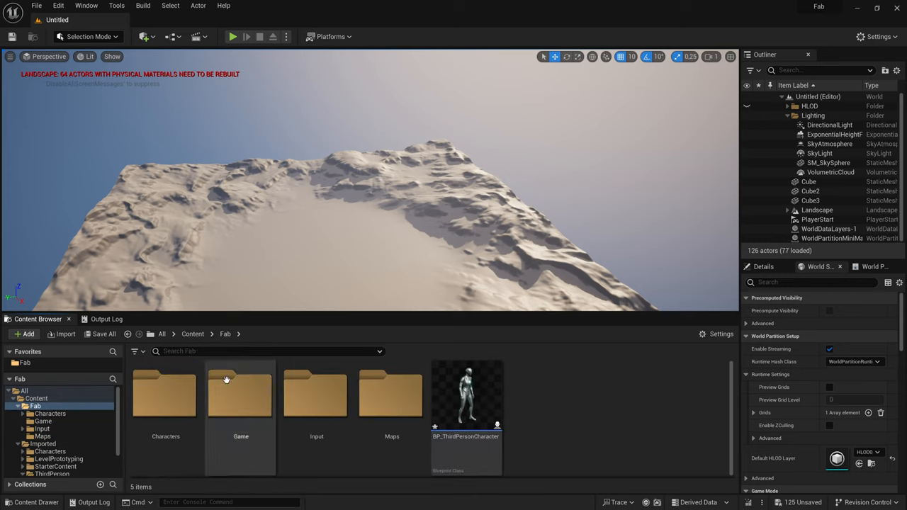
pyautogui.doubleClick(240, 390)
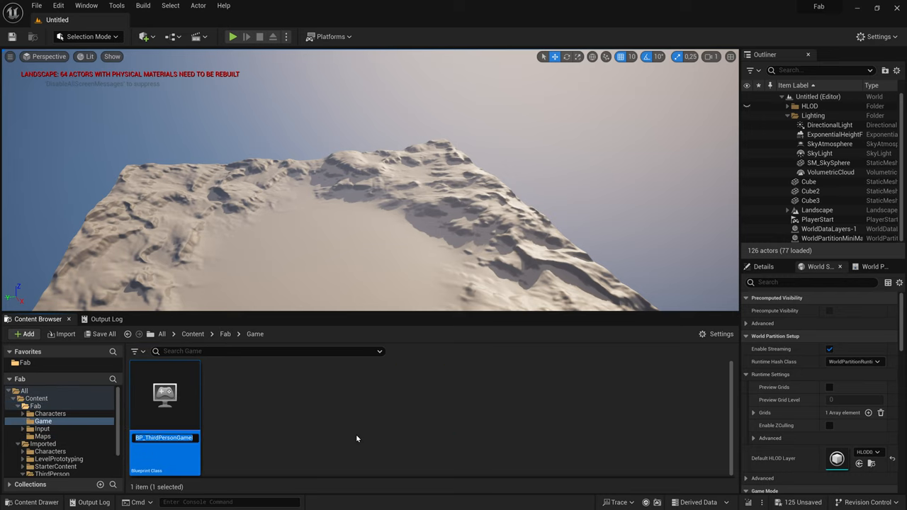
pyautogui.doubleClick(163, 438)
pyautogui.write('BP_FabGameMode')
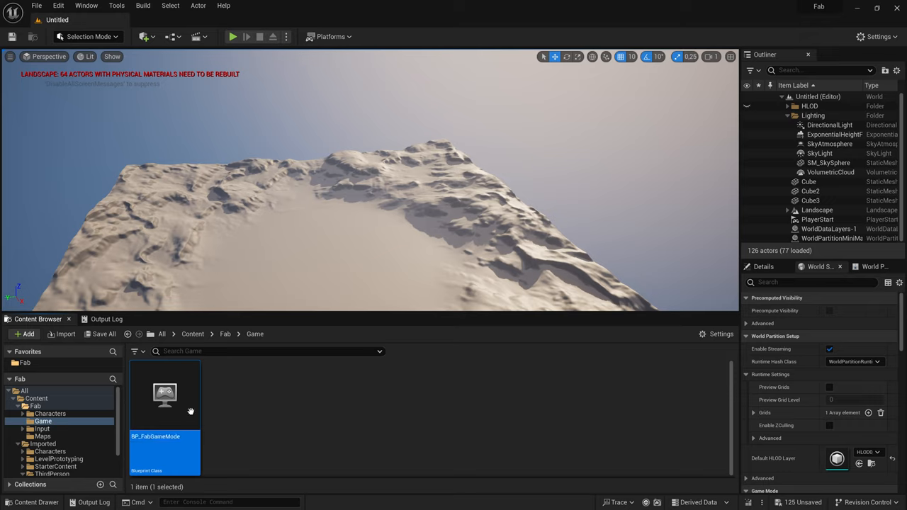
pyautogui.click(51, 413)
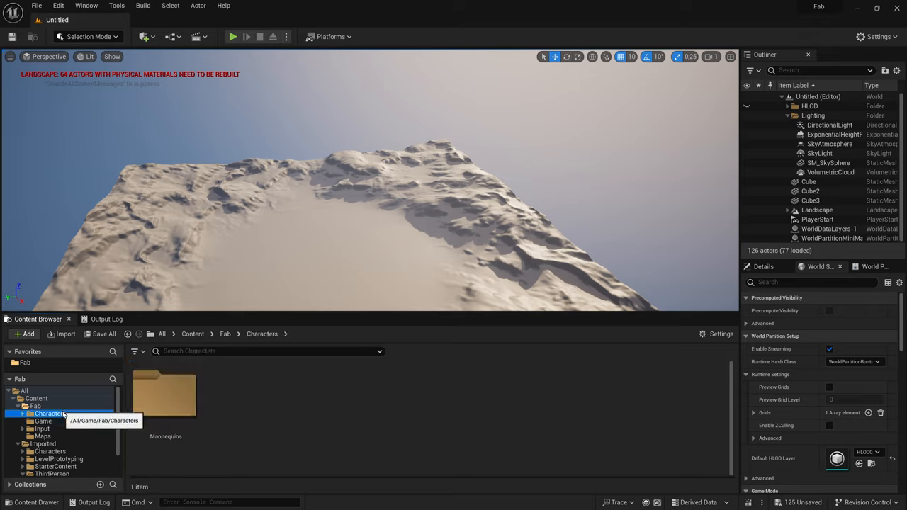
# Move BP_ThirdPersonCharacter into Characters/Player and rename it BP_PlayerCharacter.
pyautogui.click(239, 393)
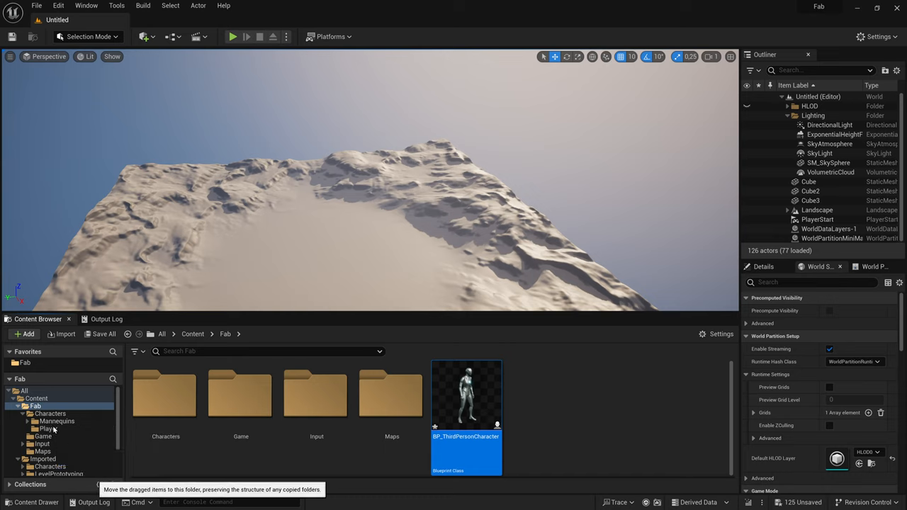
pyautogui.click(48, 429)
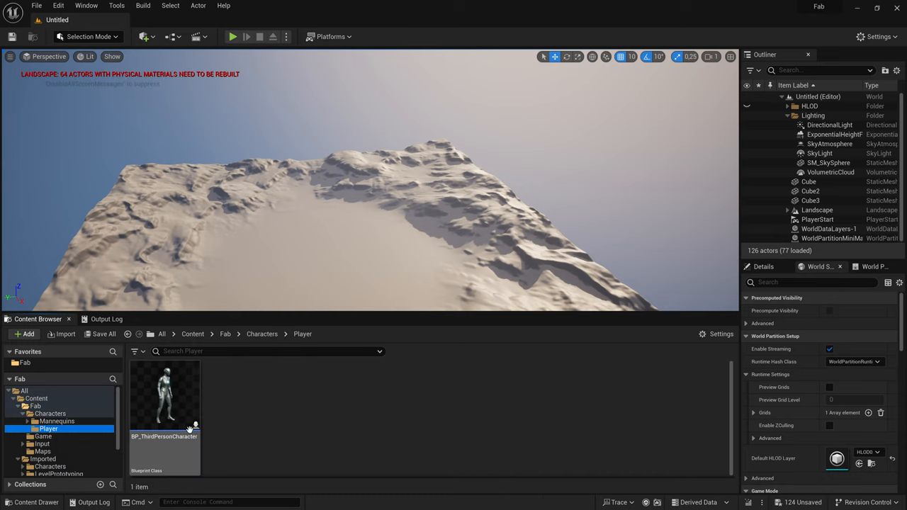
pyautogui.click(164, 397)
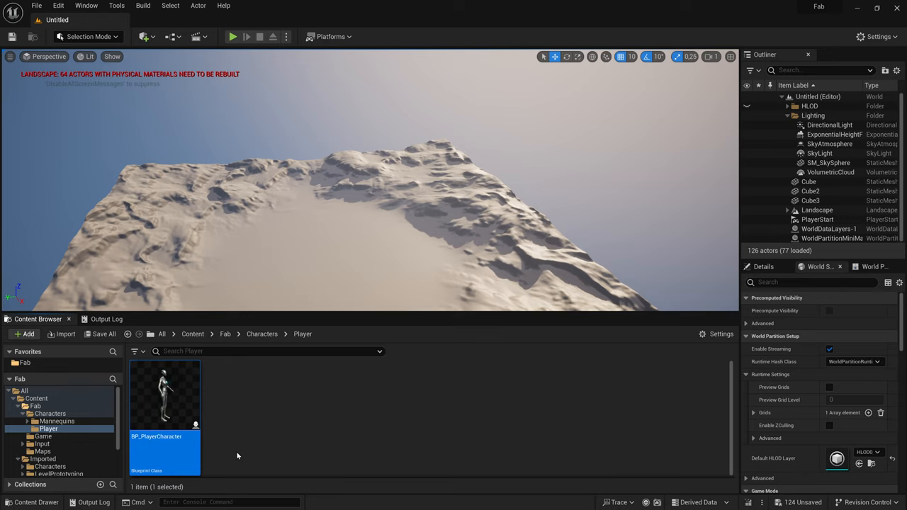
pyautogui.click(59, 5)
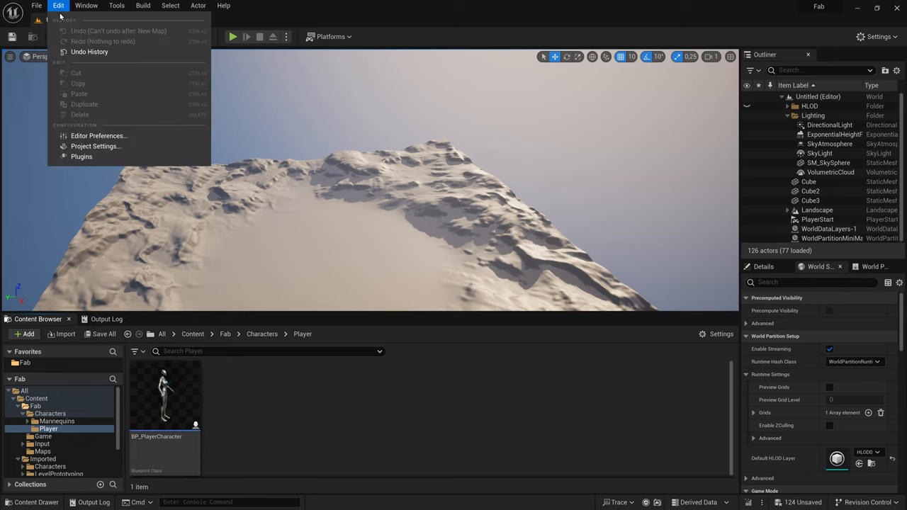
# Review Default Maps on the Maps & Modes settings page, then return to the level.
pyautogui.click(96, 145)
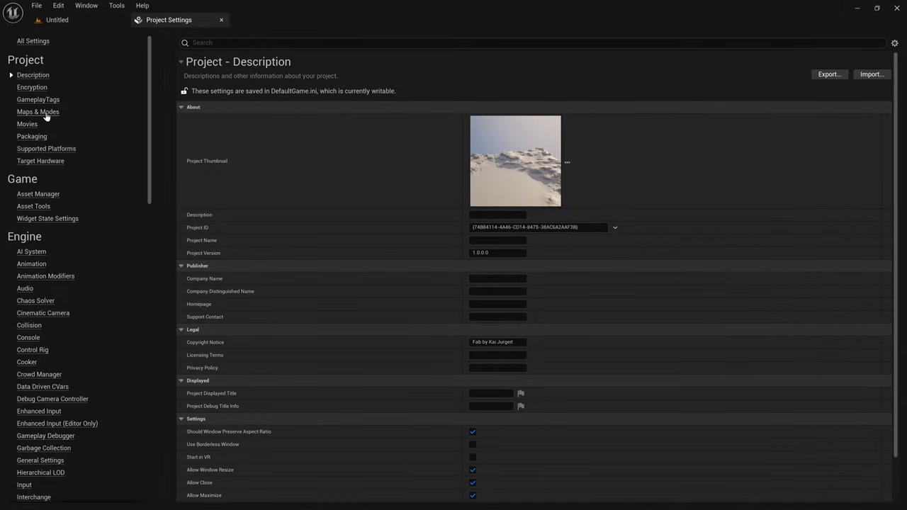
pyautogui.click(56, 19)
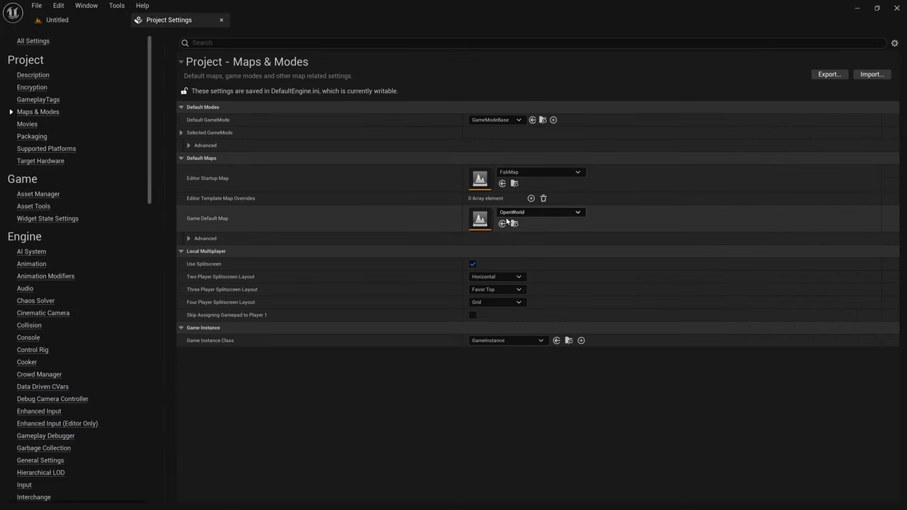
pyautogui.click(57, 19)
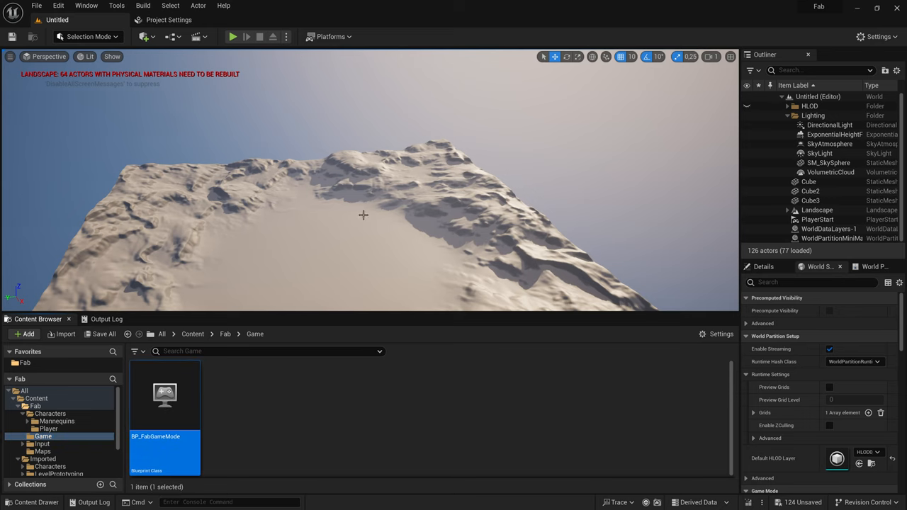
# Open BP_FabGameMode, save all, and search World Settings for 'ga' to find GameMode.
pyautogui.click(169, 19)
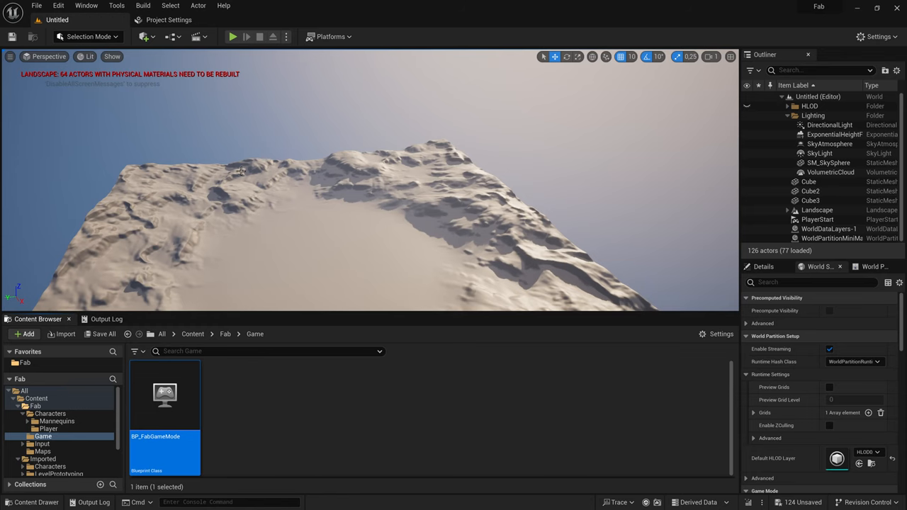
pyautogui.doubleClick(164, 395)
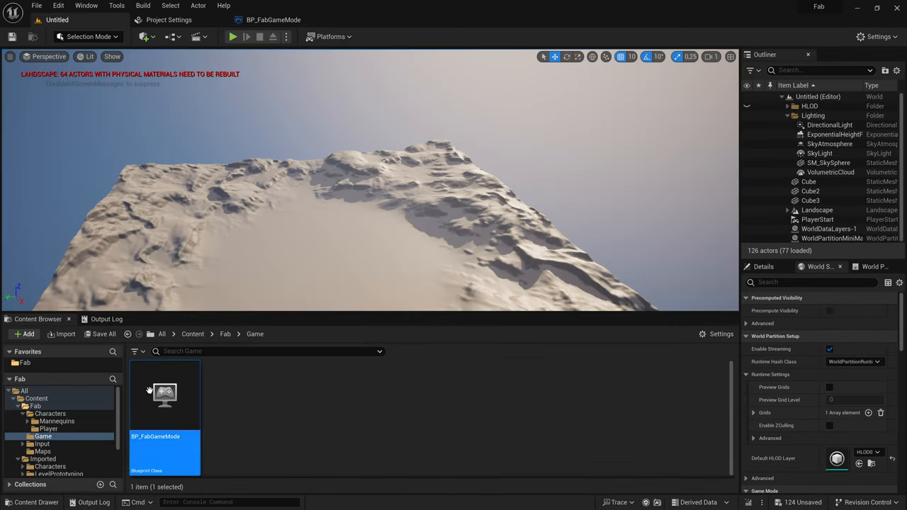
pyautogui.click(48, 429)
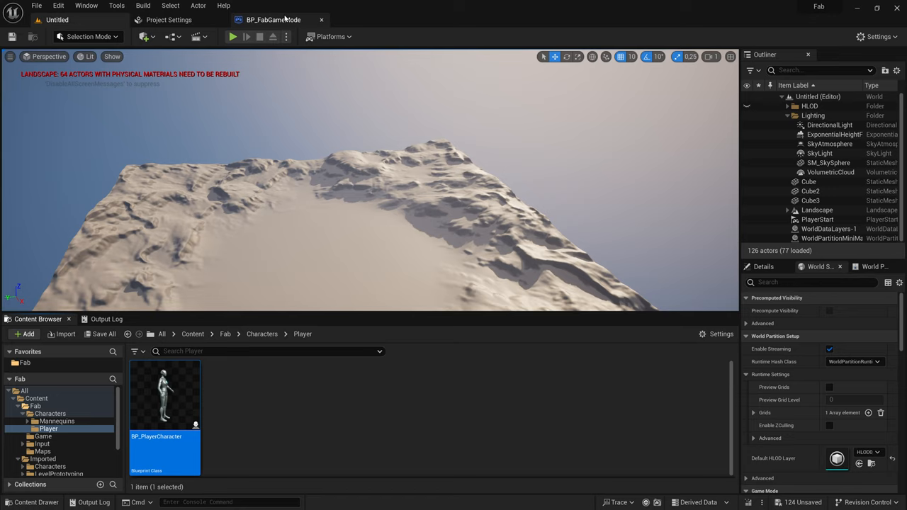
pyautogui.click(272, 19)
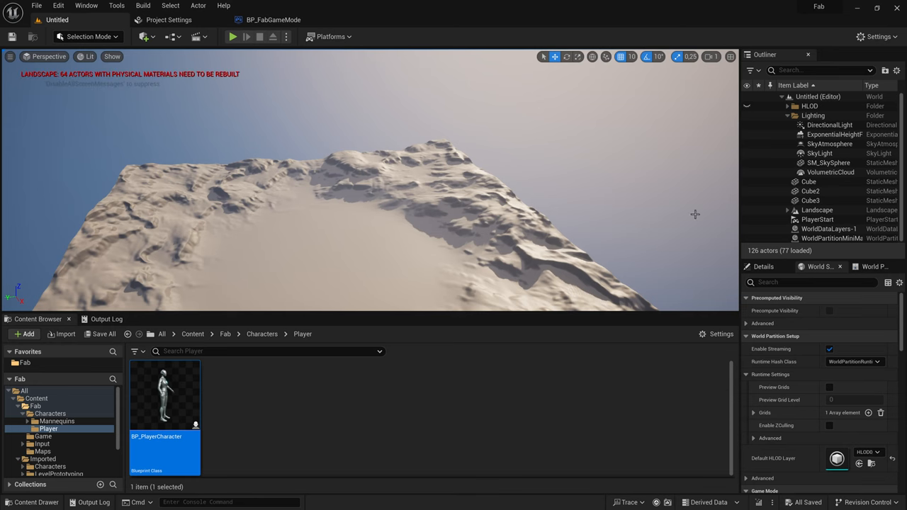
pyautogui.write('game m')
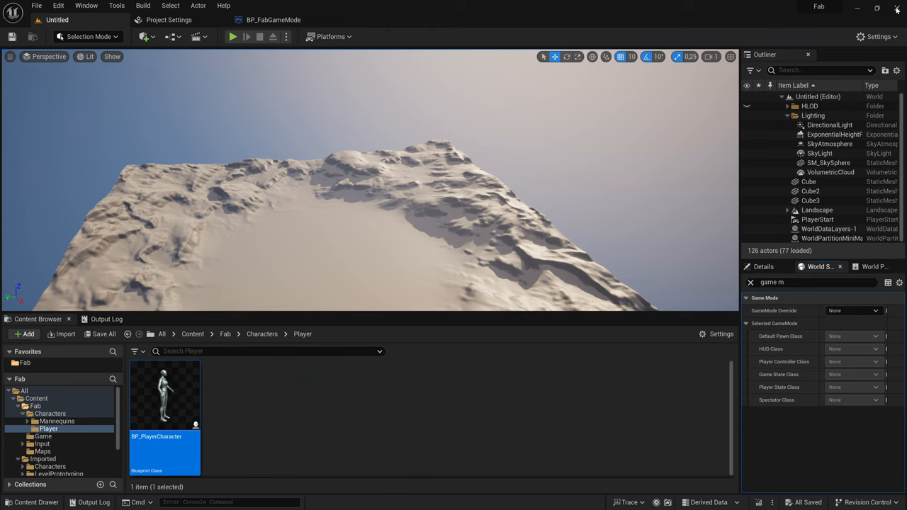
# Check the spawned third-person actors in the Outliner during play, then stop the session.
pyautogui.click(897, 8)
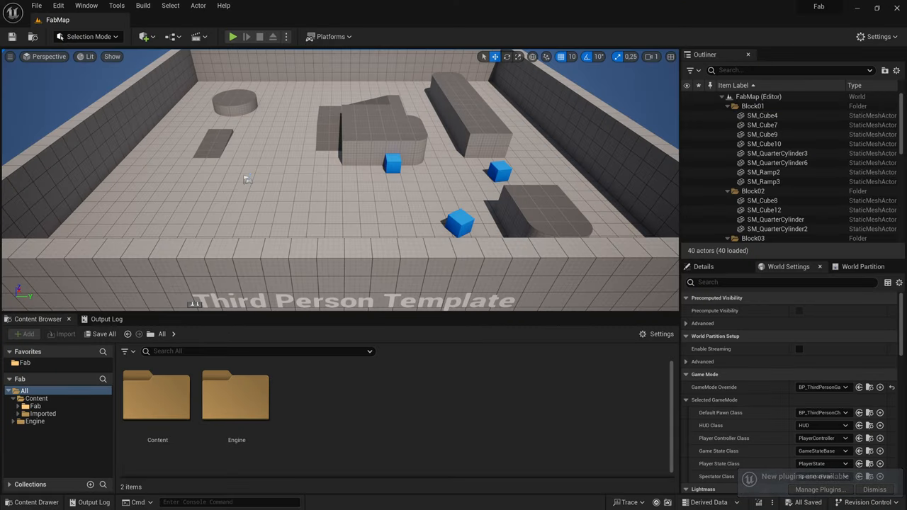
pyautogui.click(232, 37)
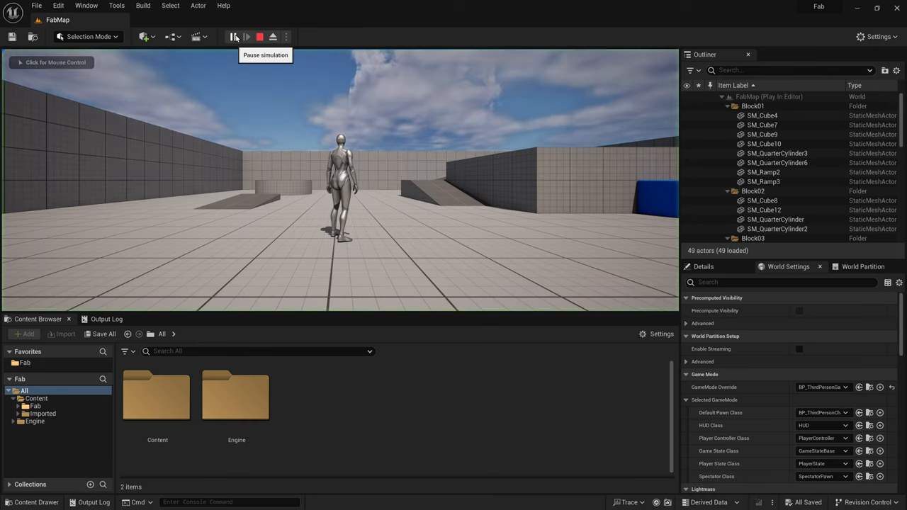
pyautogui.click(233, 37)
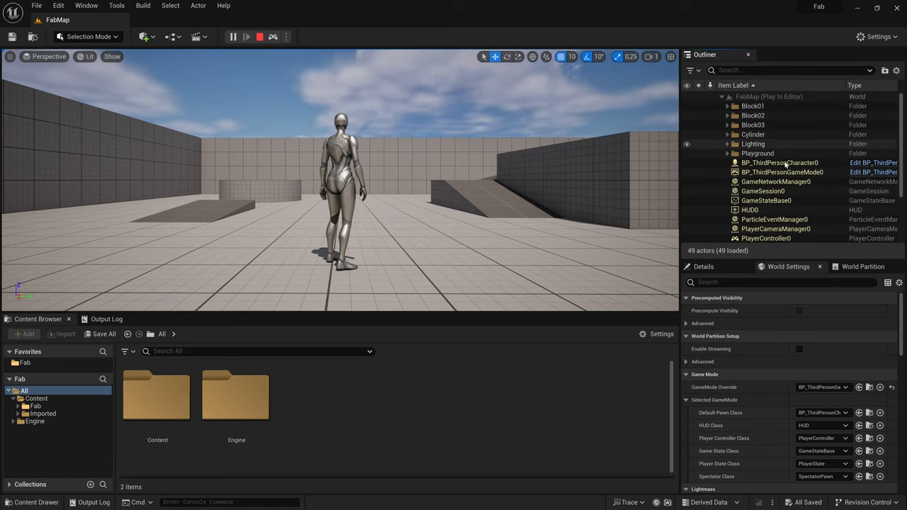
pyautogui.moveTo(784, 172)
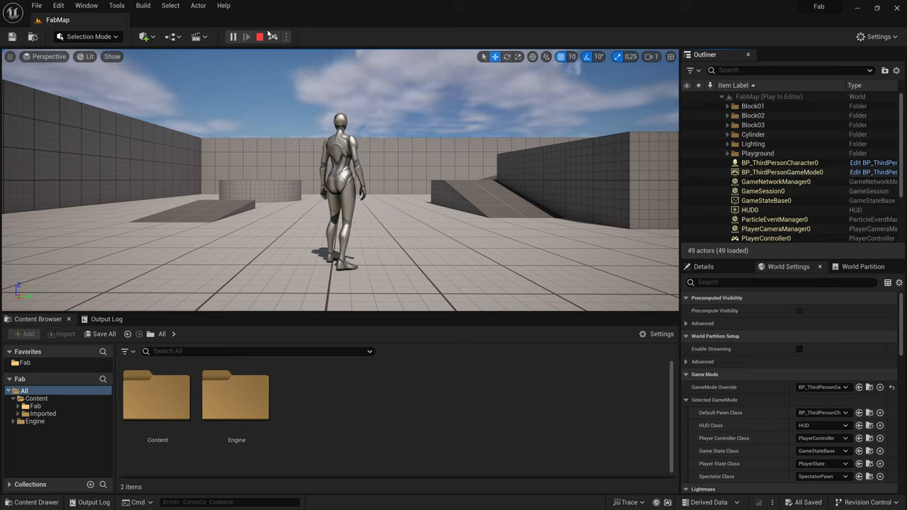
pyautogui.moveTo(262, 36)
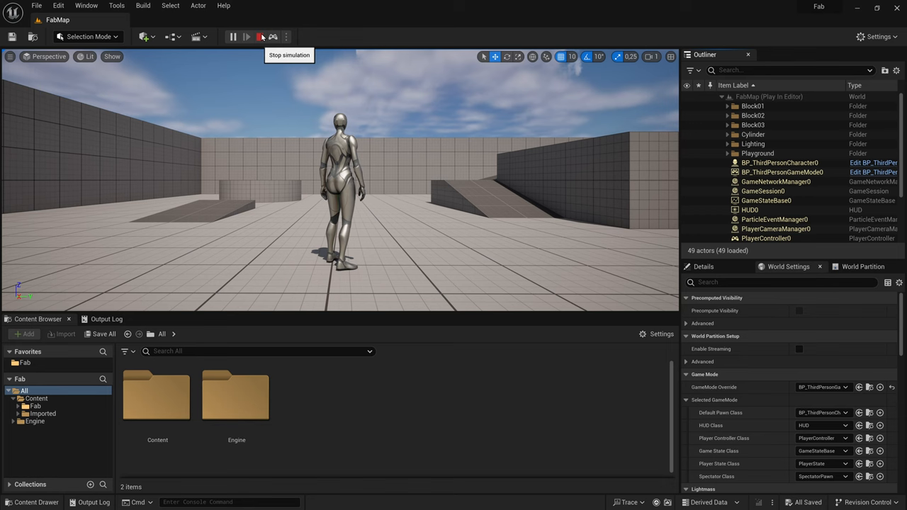
pyautogui.click(822, 387)
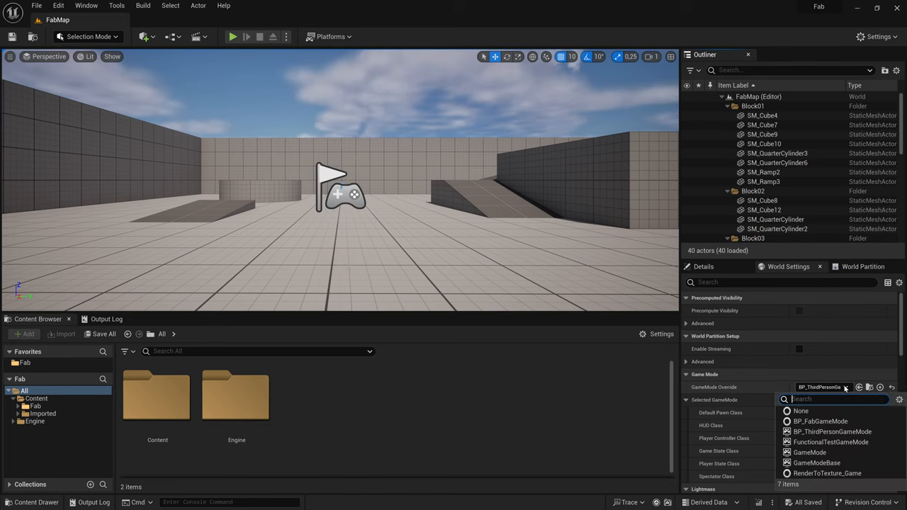
# Set GameMode Override to None, play to spawn BP_FabGameMode and BP_PlayerCharacter, then stop.
pyautogui.click(802, 411)
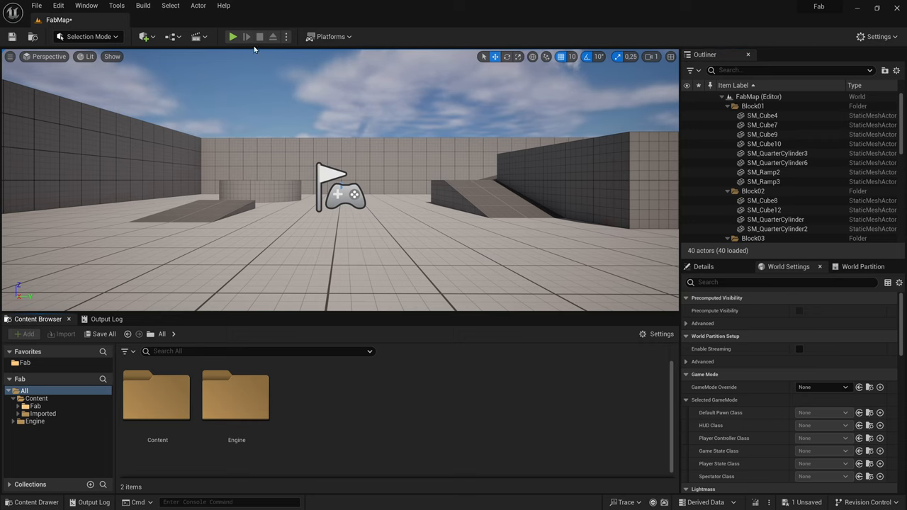
pyautogui.click(232, 37)
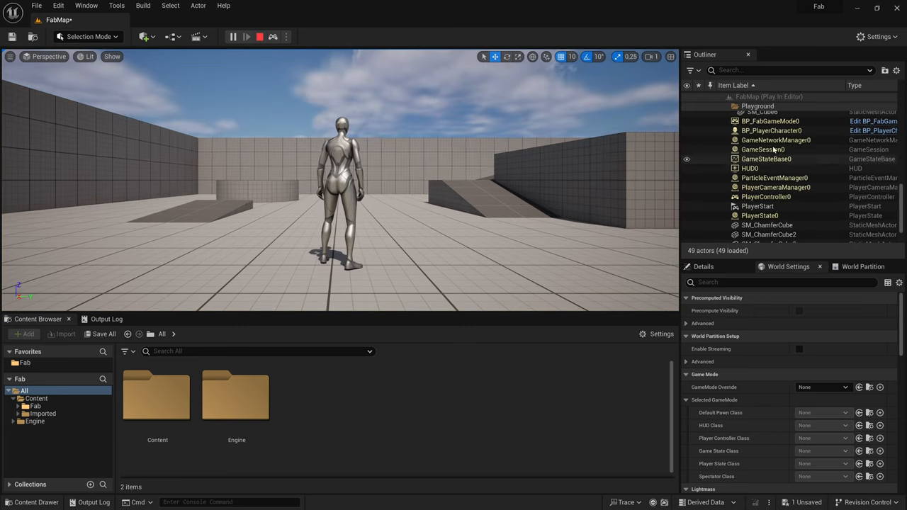
pyautogui.moveTo(771, 130)
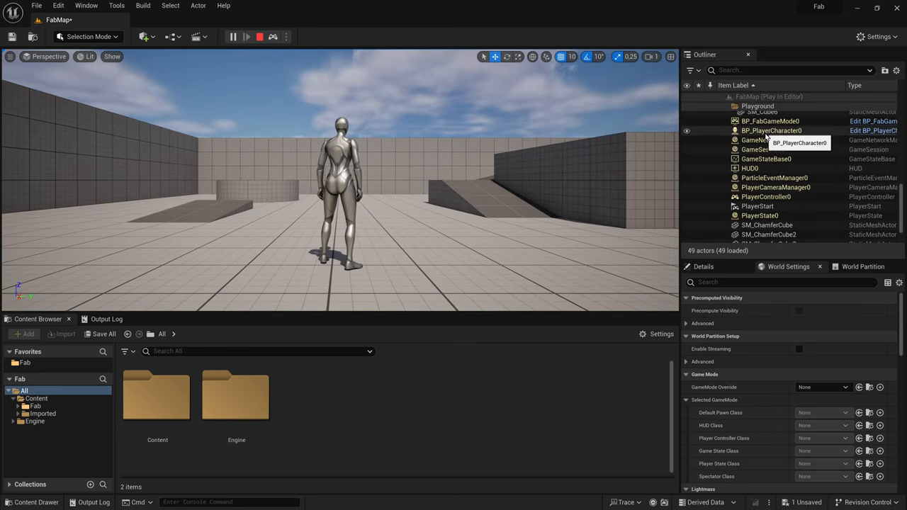
pyautogui.moveTo(545, 415)
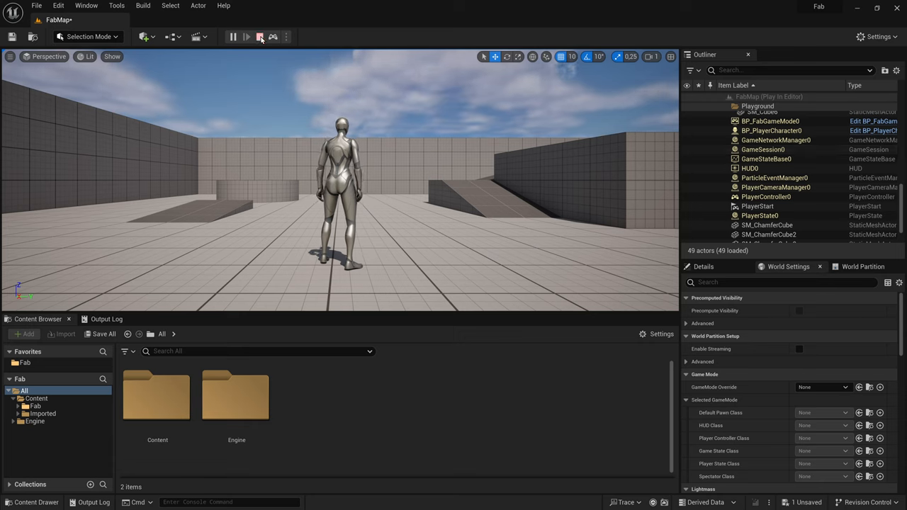
pyautogui.click(259, 36)
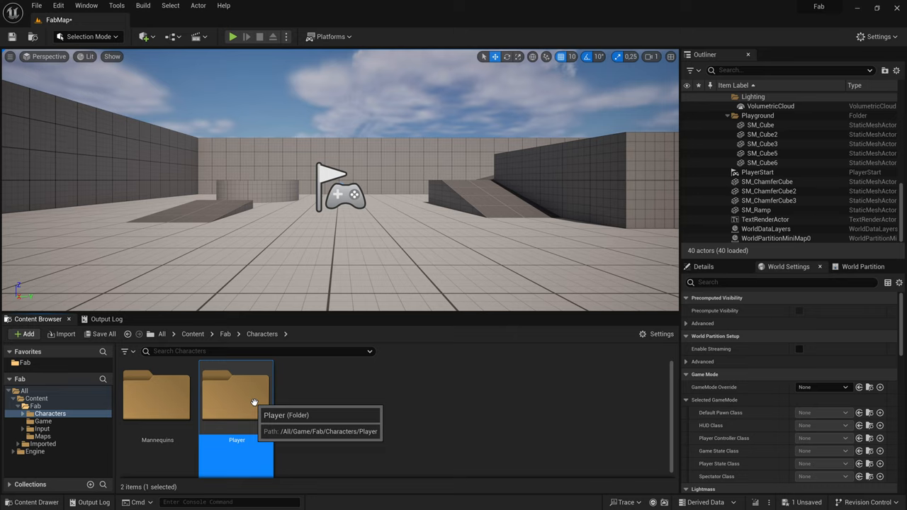
# Browse Fab's Player and Mannequins > Meshes folders, then return to top-level Content.
pyautogui.doubleClick(236, 404)
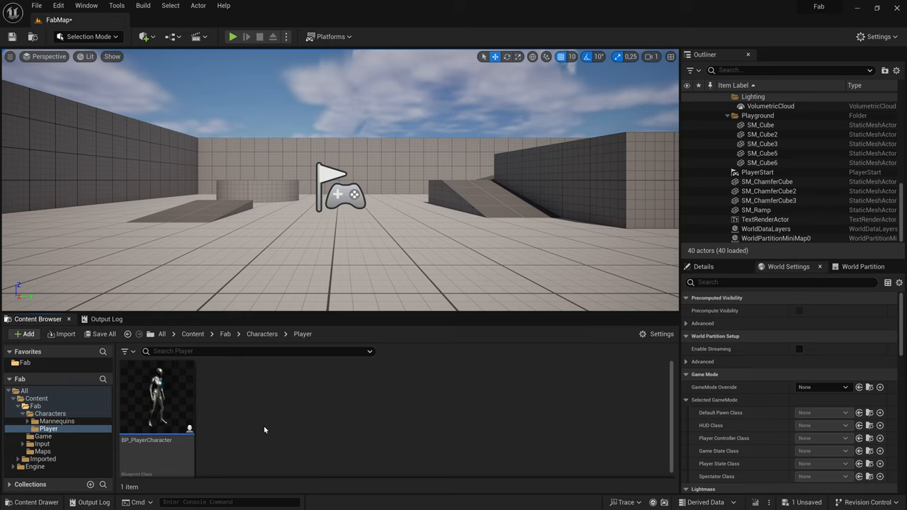
pyautogui.moveTo(280, 428)
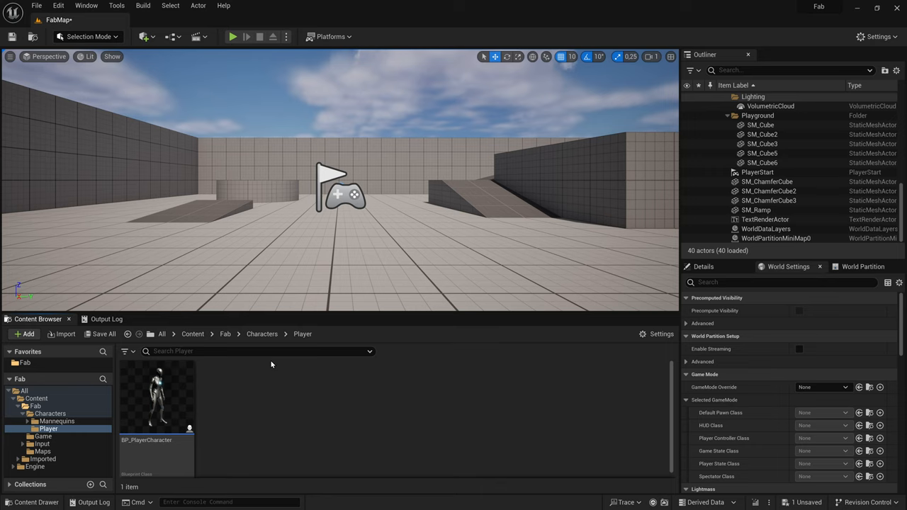
pyautogui.click(261, 334)
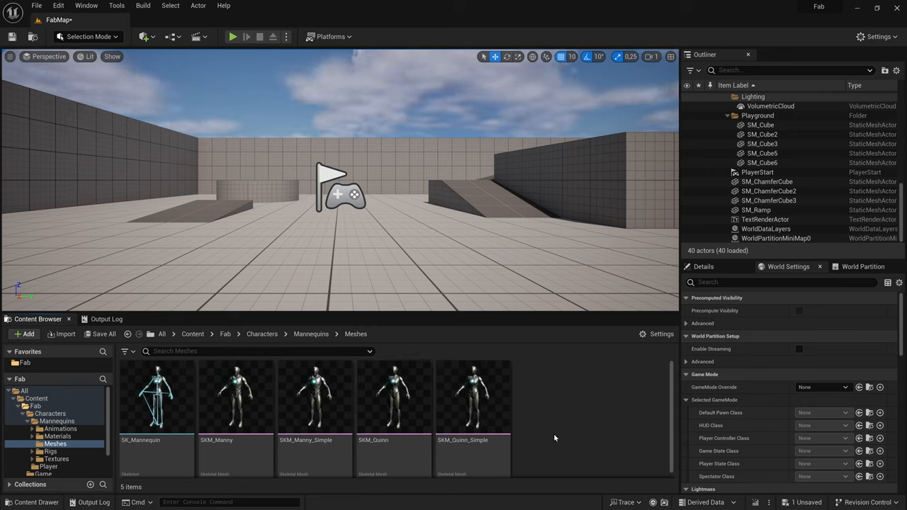
pyautogui.moveTo(35, 398)
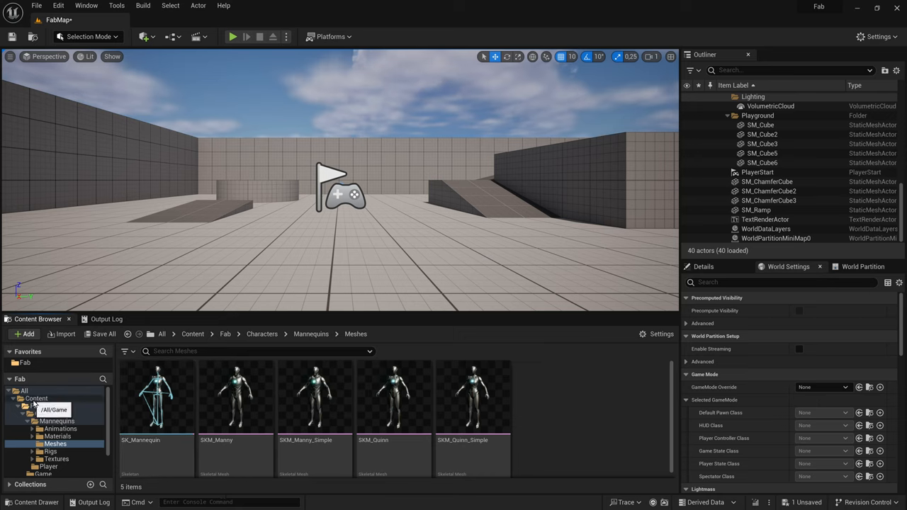
pyautogui.click(192, 334)
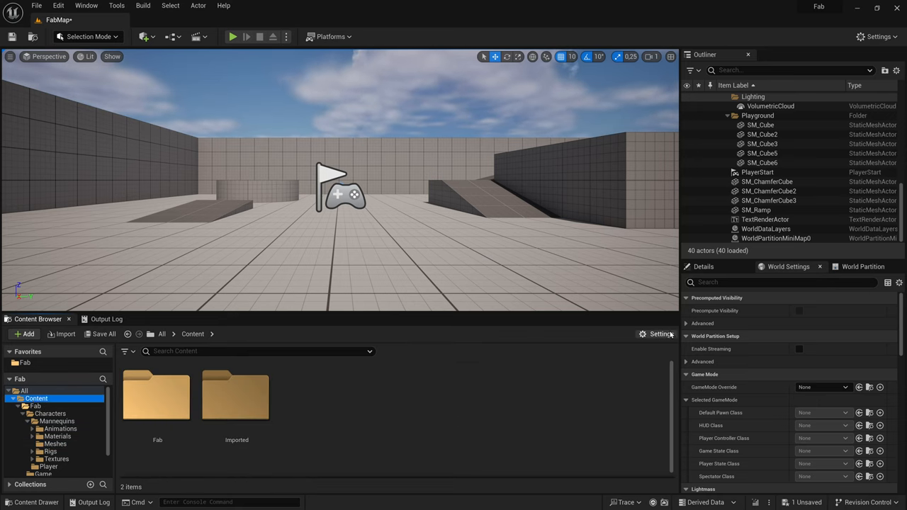
# Enable Show Developers Content and open your personal folder under Developers.
pyautogui.click(660, 334)
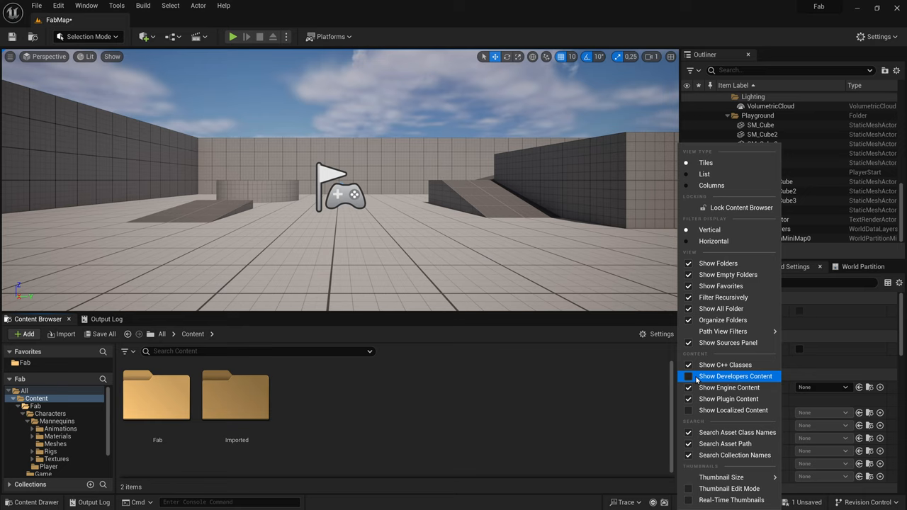
pyautogui.click(688, 376)
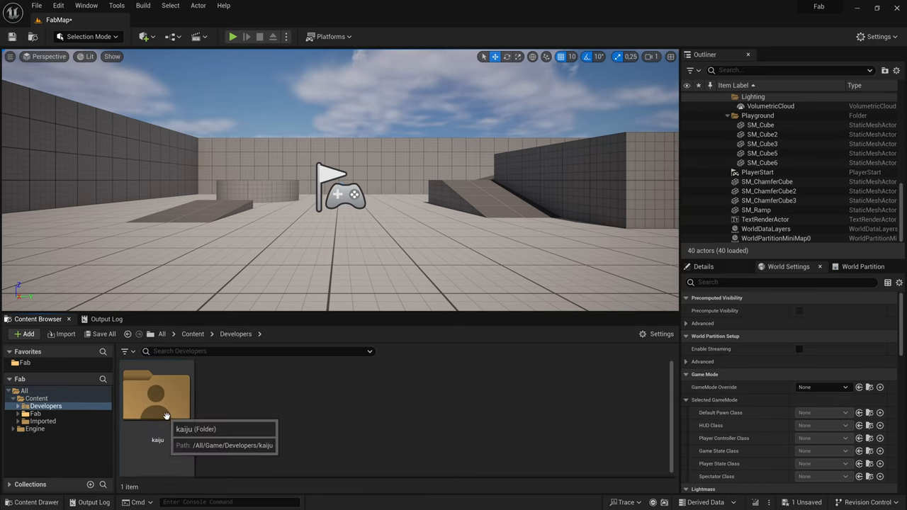
pyautogui.doubleClick(156, 397)
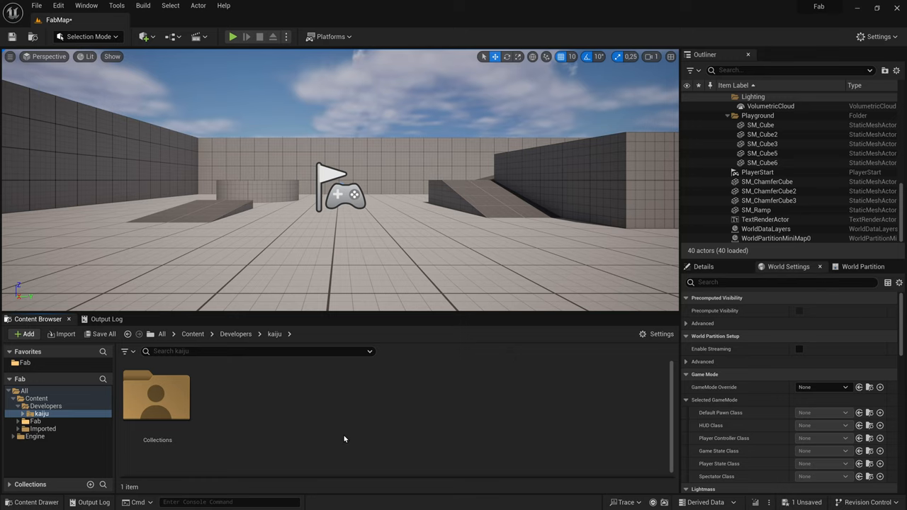
pyautogui.click(235, 334)
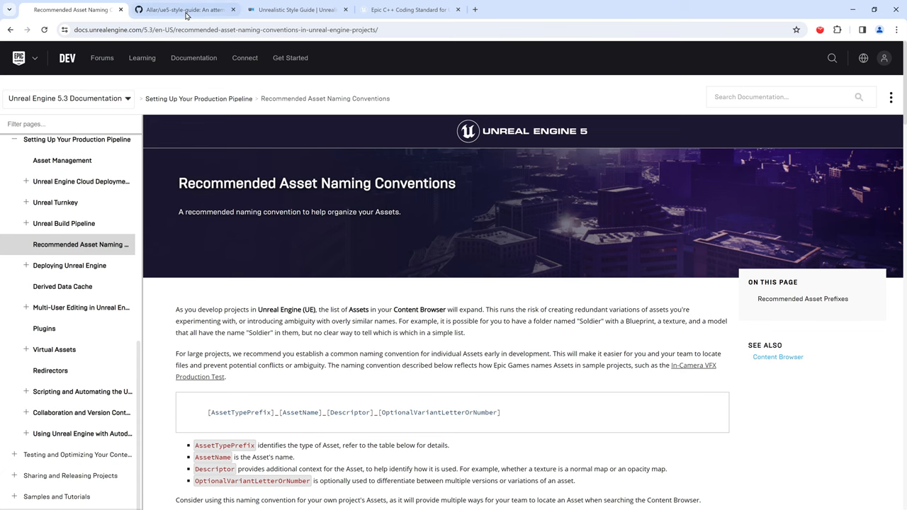
# Browse the ue5-style-guide, Unrealistic Style Guide and Epic Coding Standard tabs in Chrome.
pyautogui.click(185, 9)
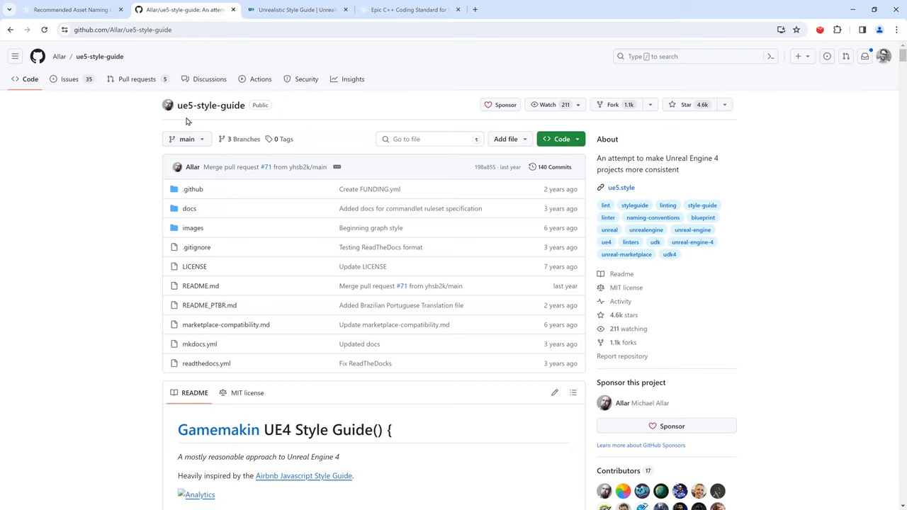
pyautogui.moveTo(116, 134)
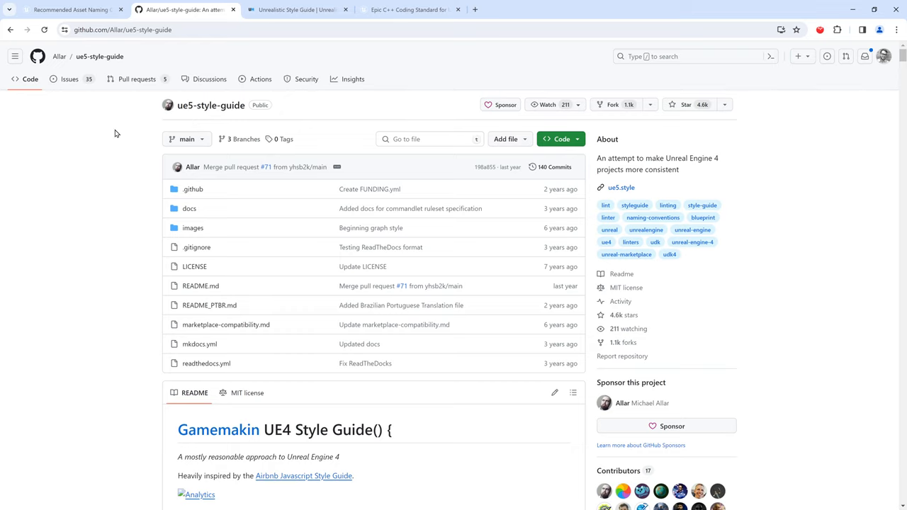
pyautogui.click(298, 10)
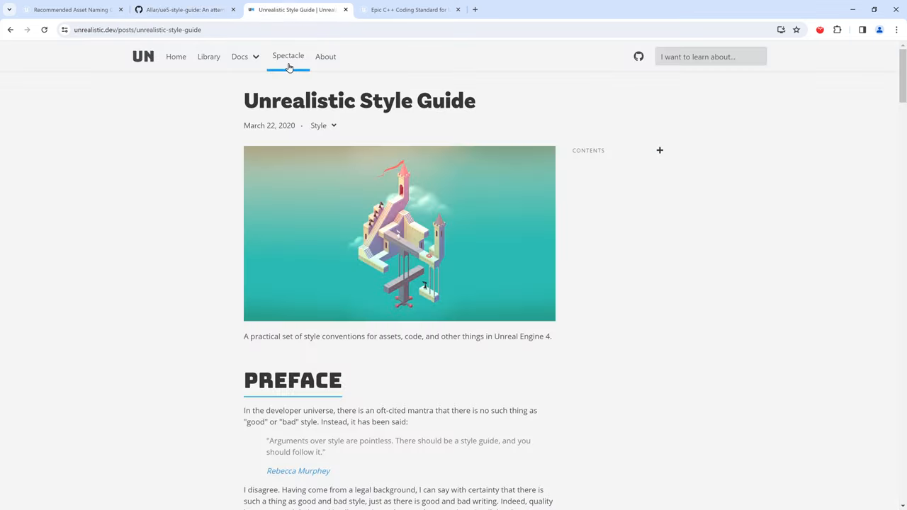
pyautogui.moveTo(400, 120)
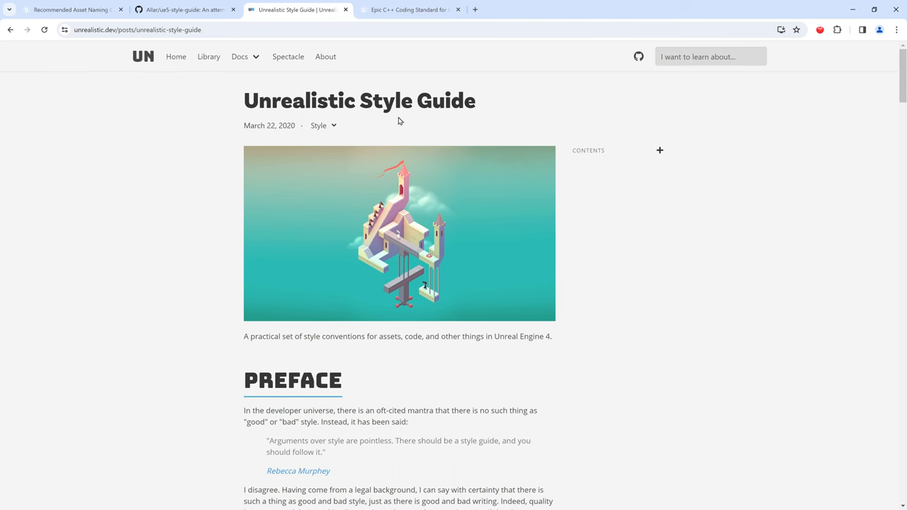
pyautogui.click(411, 9)
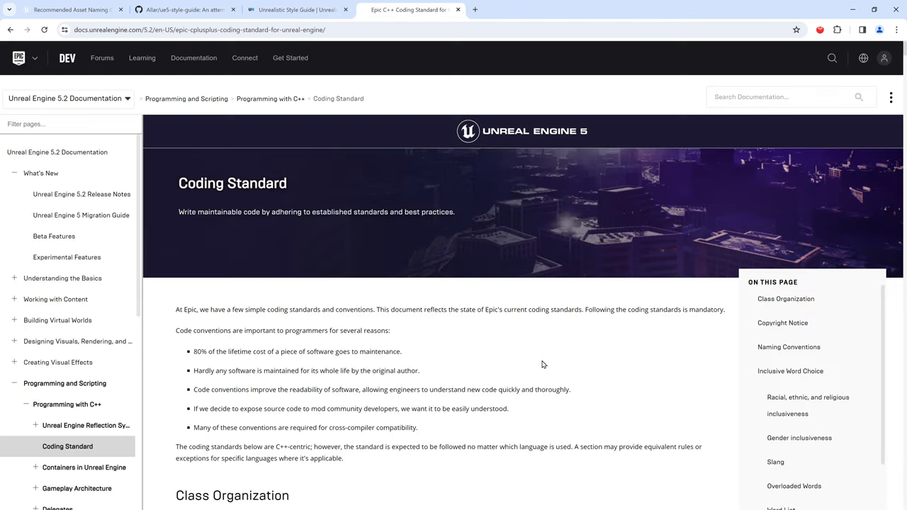
pyautogui.moveTo(545, 360)
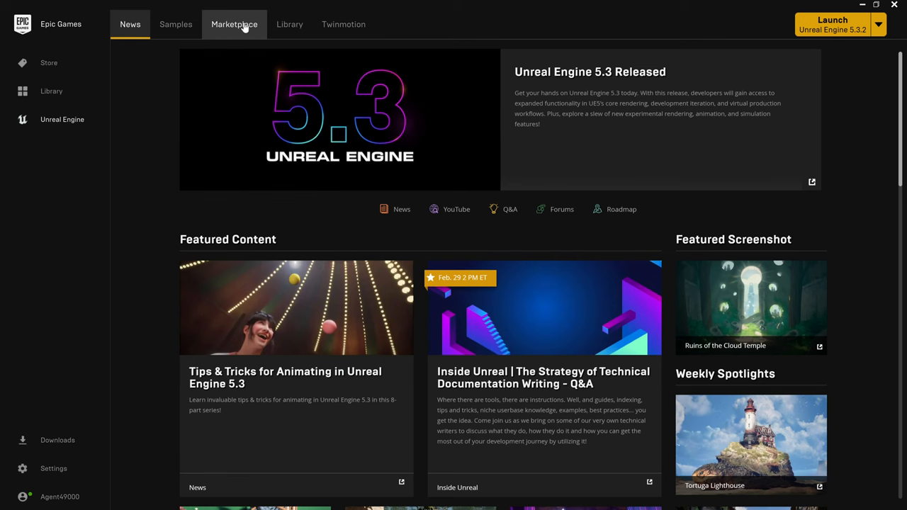
# Search the Marketplace for 'lyra' and open the Lyra Starter Game listing.
pyautogui.click(234, 23)
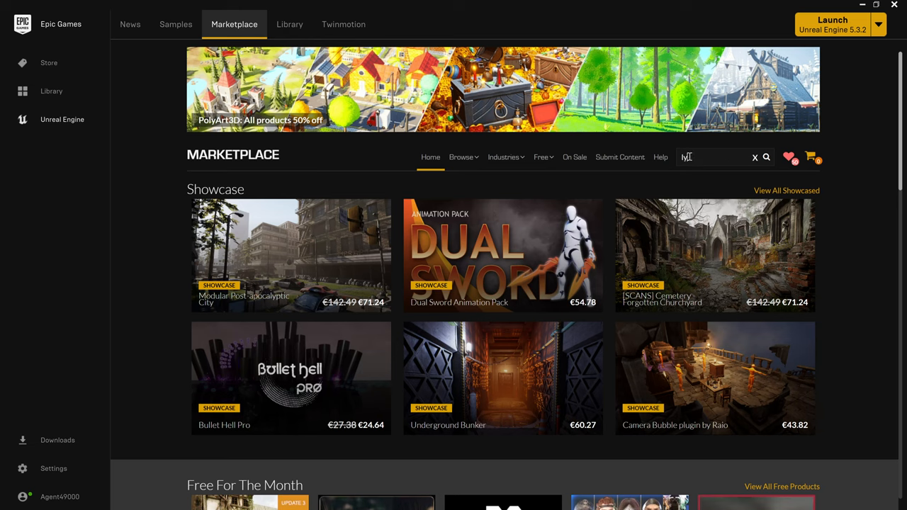
pyautogui.write('lyra')
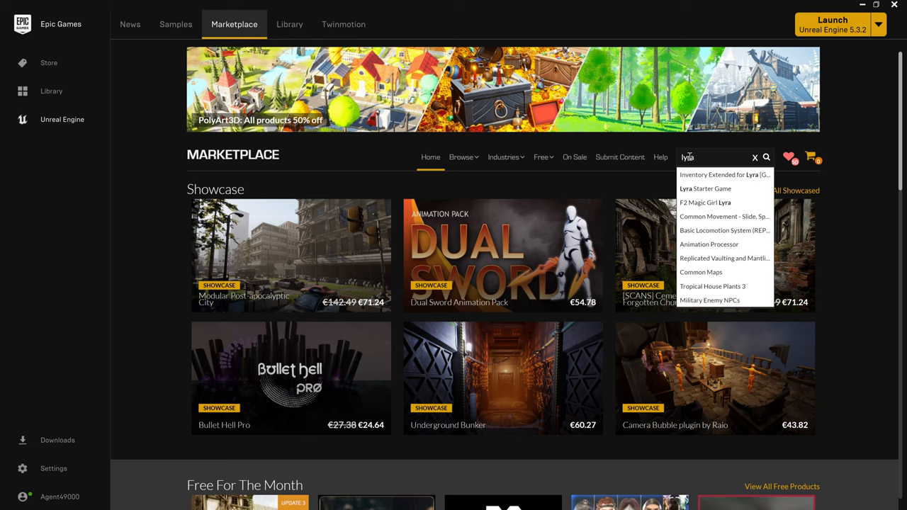
pyautogui.click(703, 188)
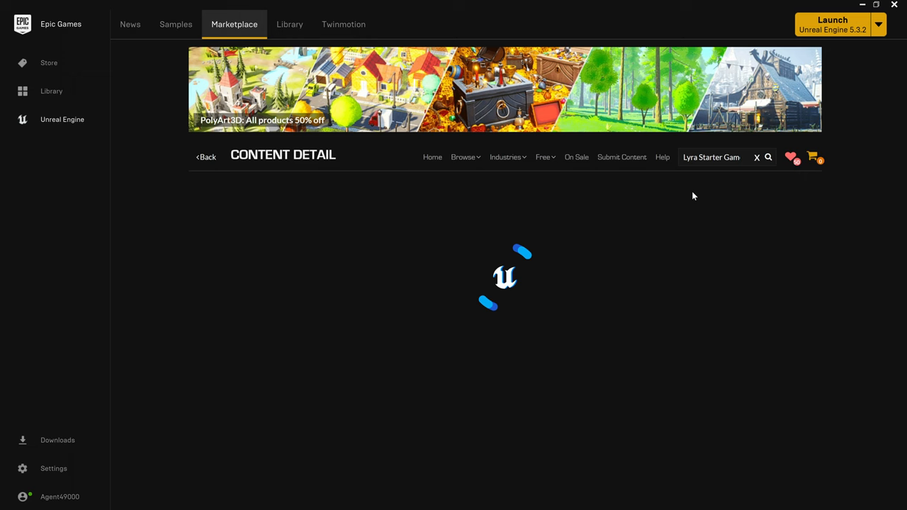